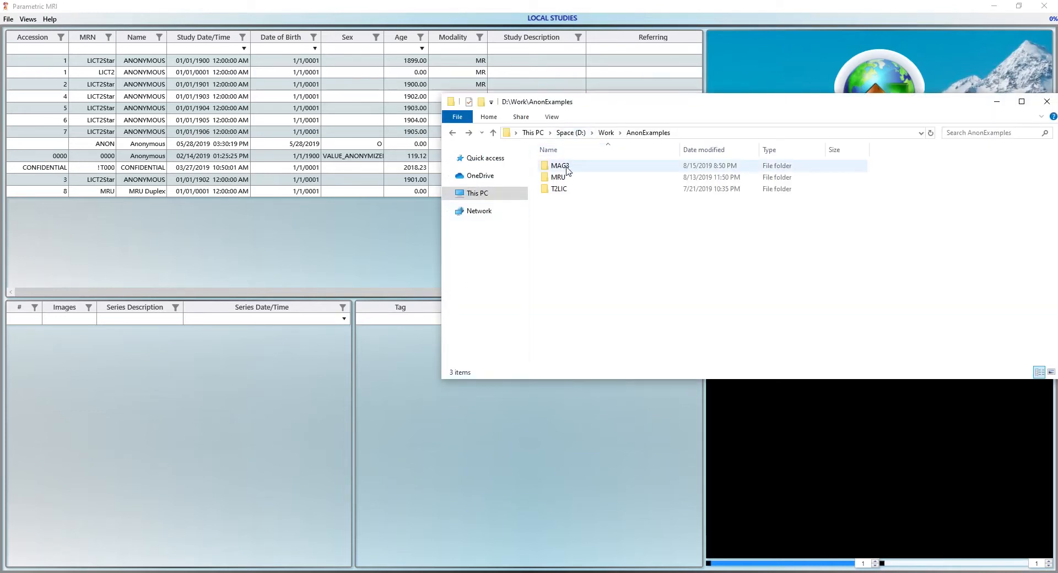
Import the MAG3 example folder so MAG3A and MAG3B appear in the local studies
click(560, 165)
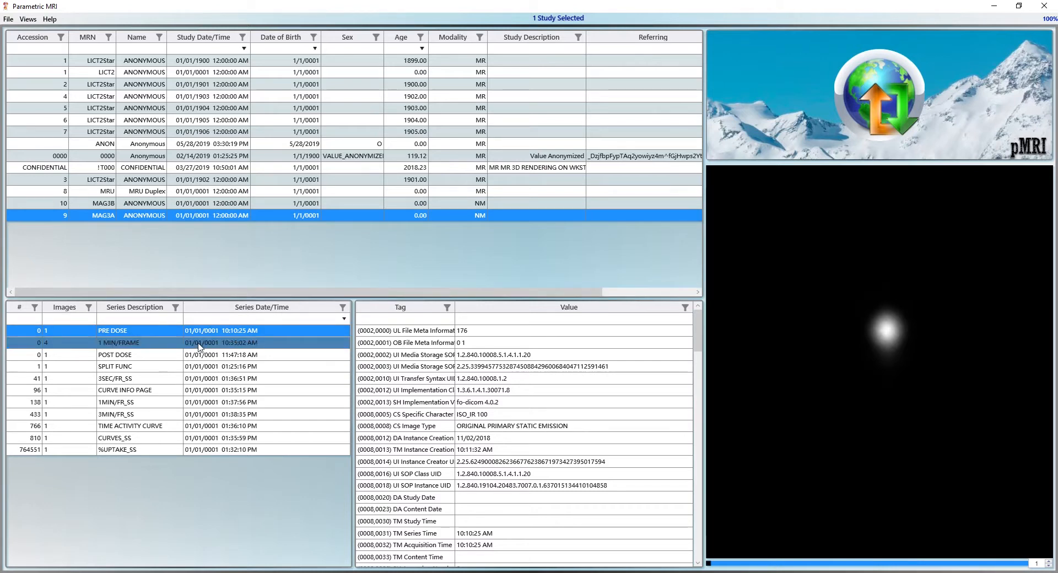
View the dicom.nema.org C.8.4.8 NM Multi-frame Module reference page in Chrome
click(117, 342)
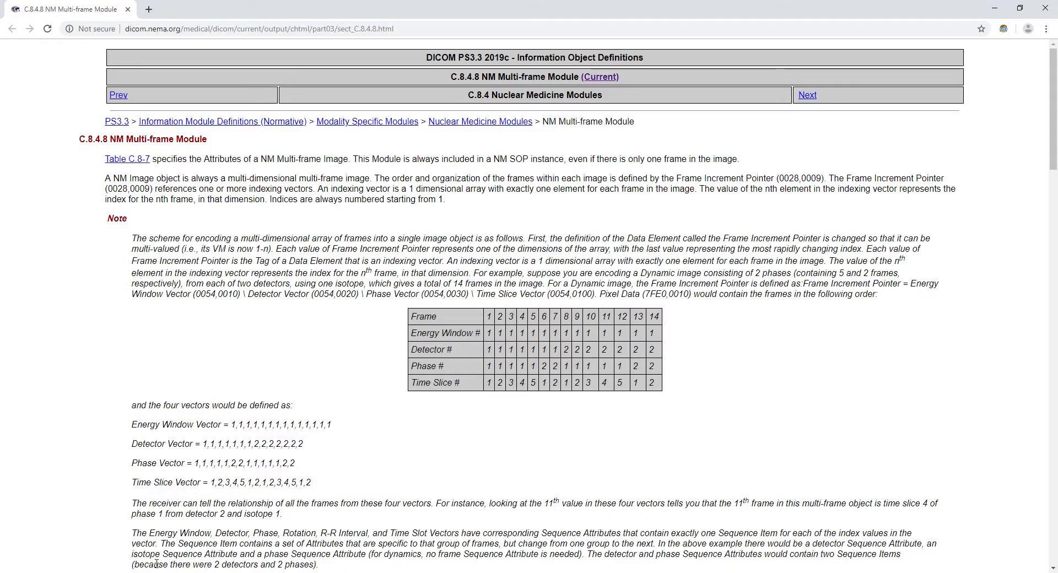
mouse_move(289, 216)
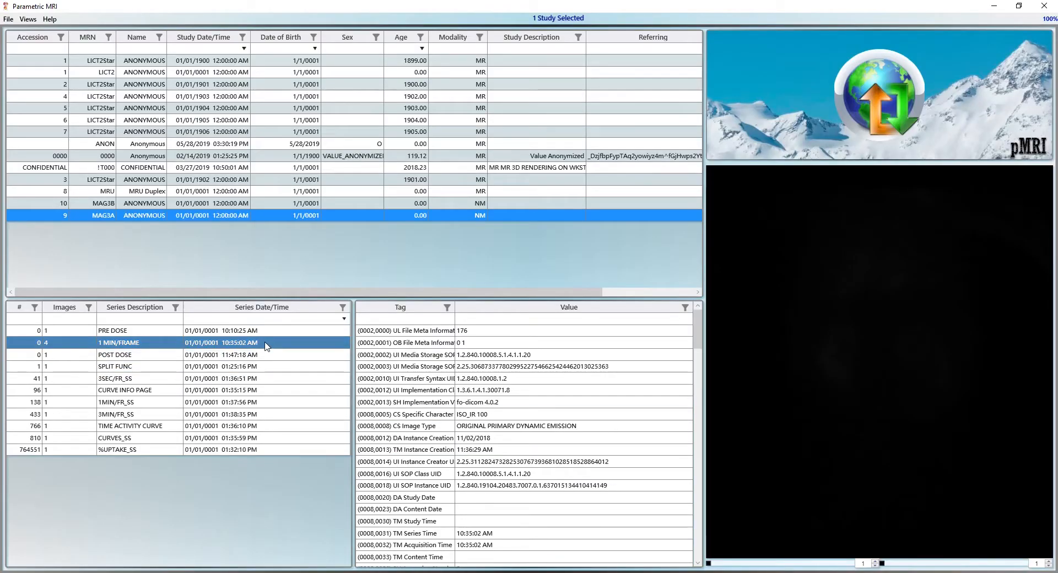
mouse_move(872, 356)
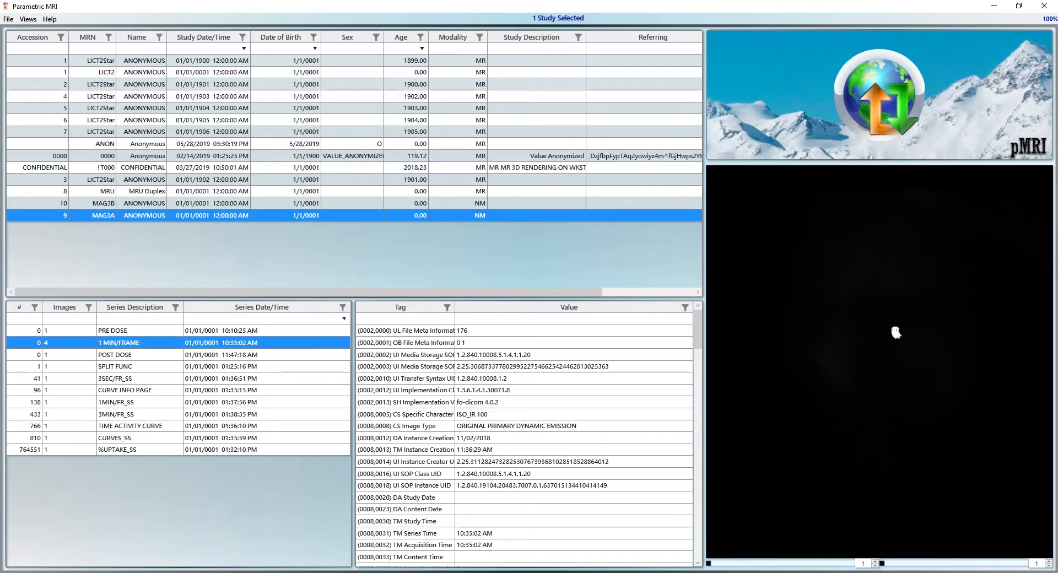
mouse_move(899, 340)
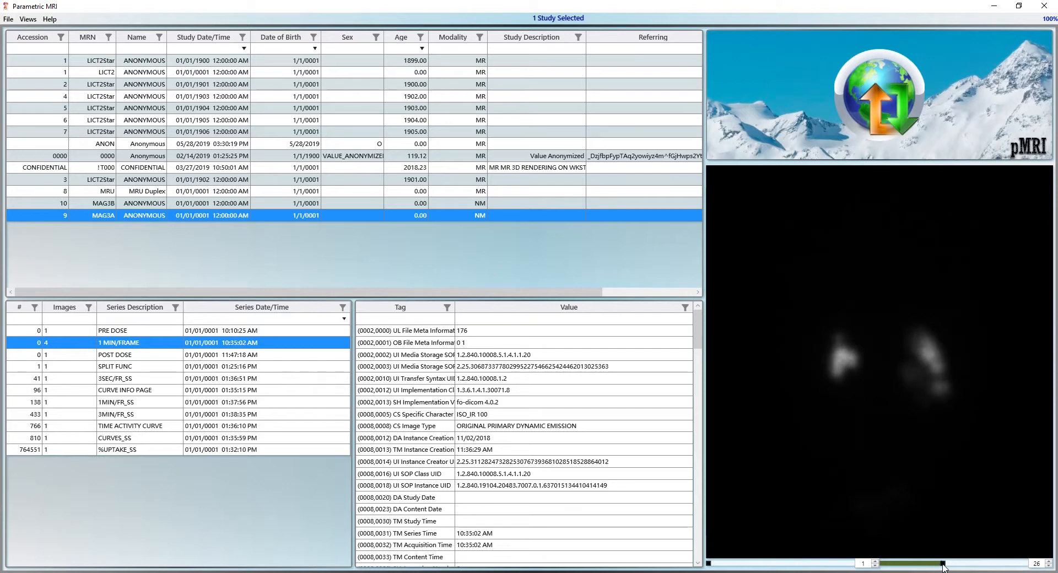
Step through the 1 MIN/FRAME dynamic frames showing the kidneys in the preview
drag(942, 564, 1006, 564)
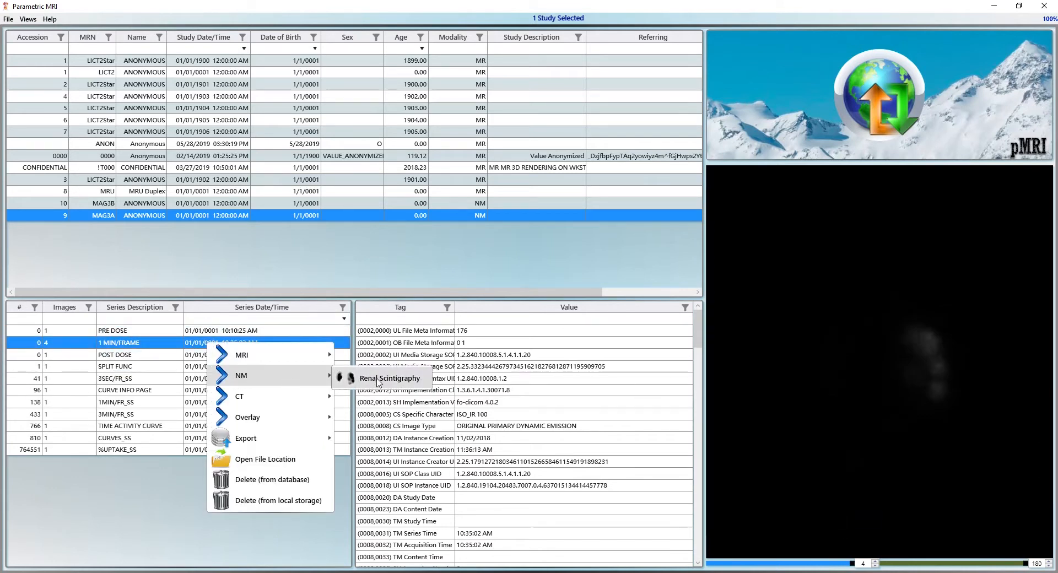
Start renal scintigraphy analysis on MAG3A's series and bring up the Views page list
click(389, 378)
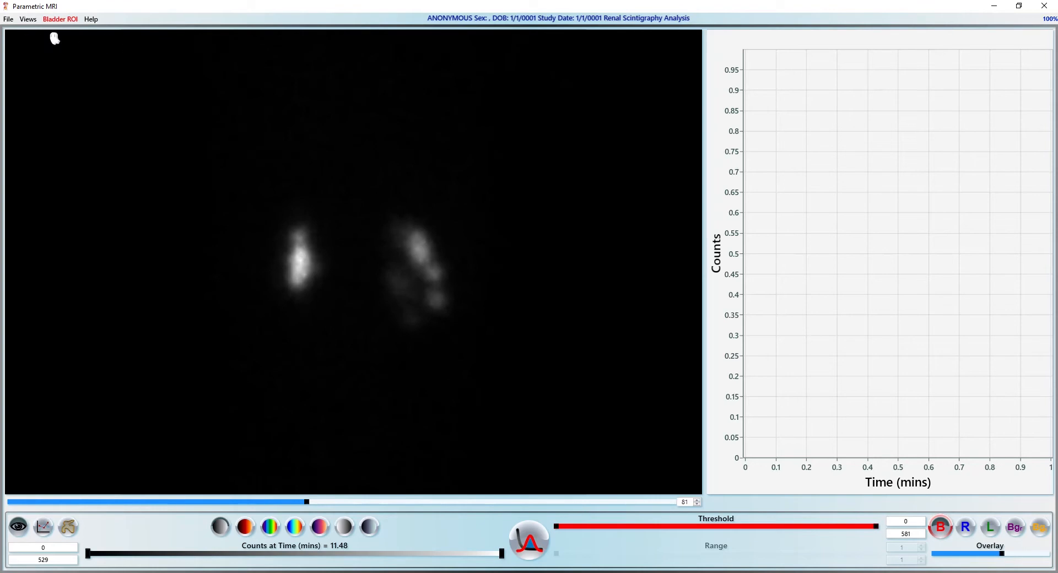
click(28, 18)
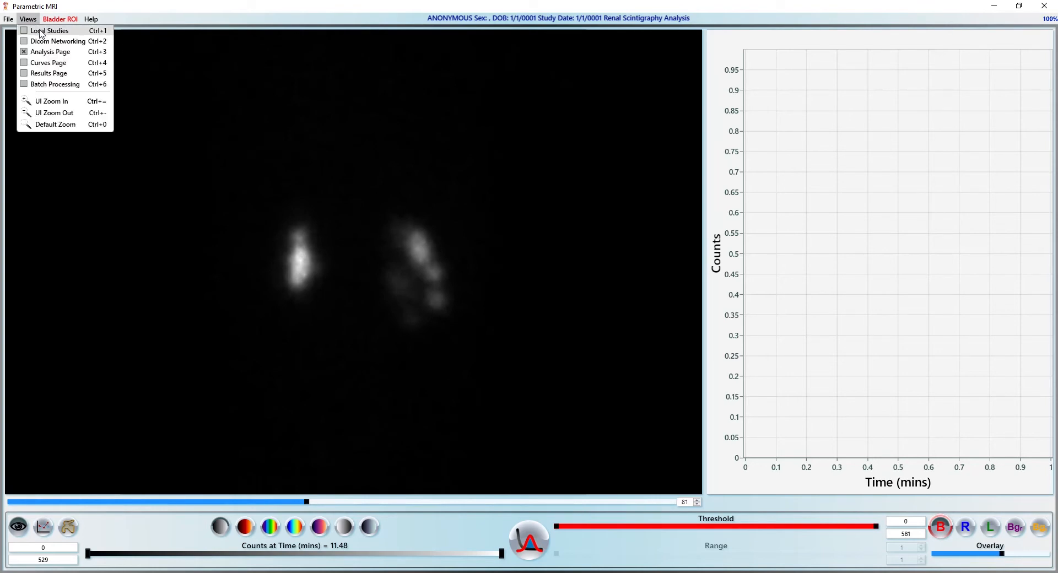
Return to Local Studies and select MAG3B's Renal dynamic series
click(49, 30)
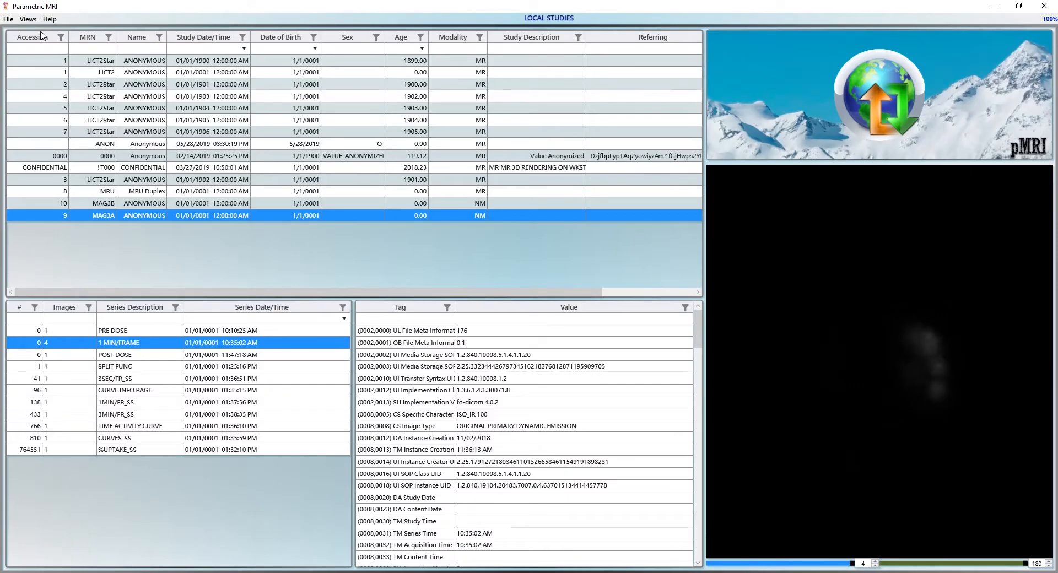
click(104, 204)
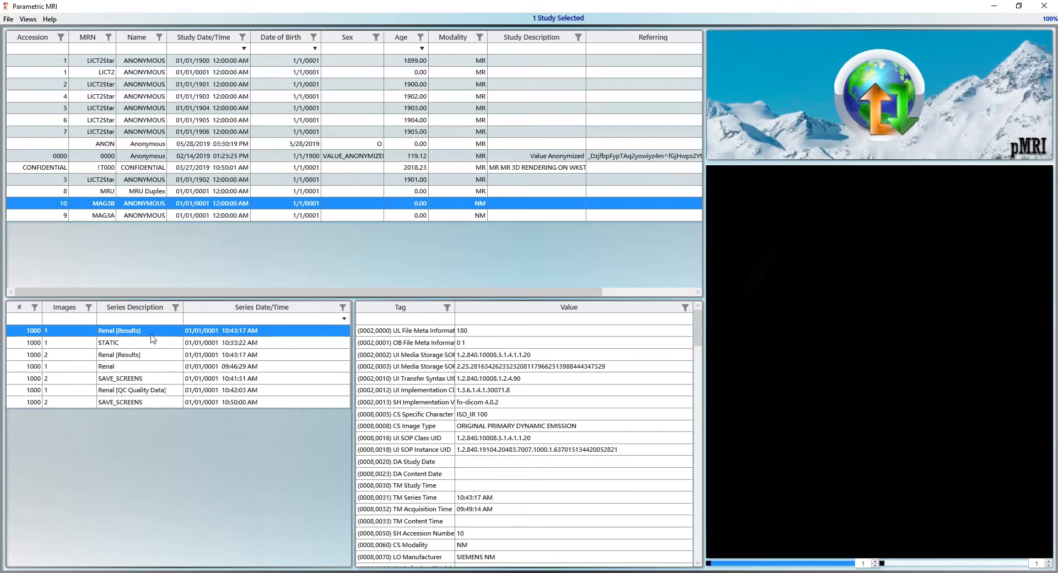
click(106, 366)
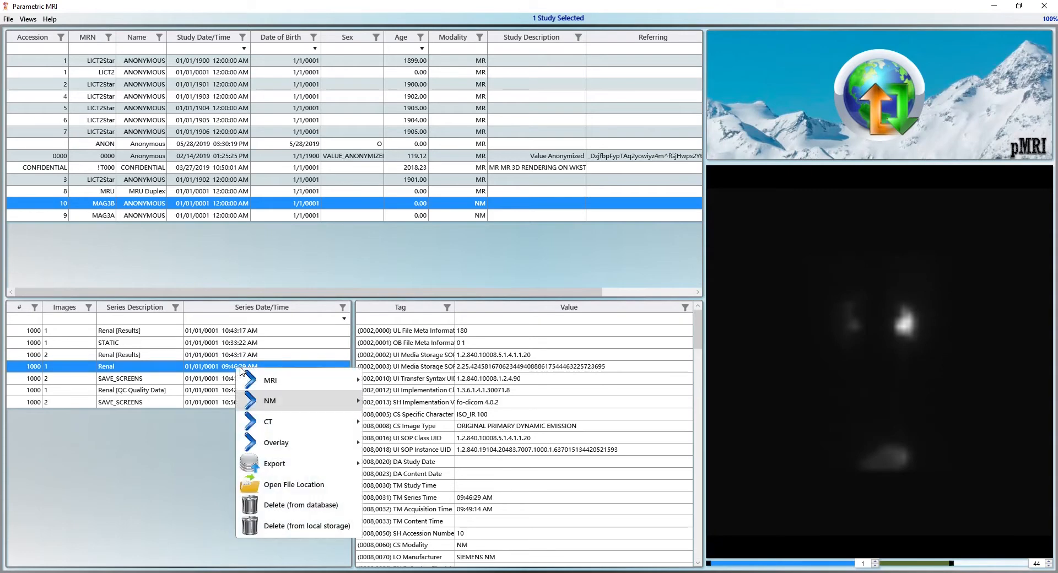
mouse_move(270, 400)
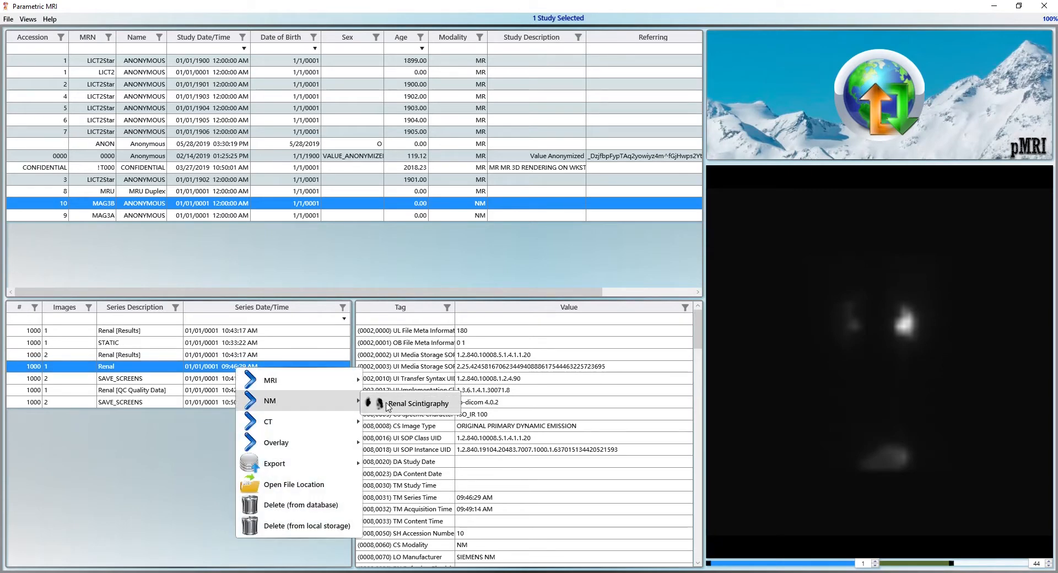
Analyse MAG3B's Renal series, review frames to about 19 minutes and adjust the counts range
click(417, 403)
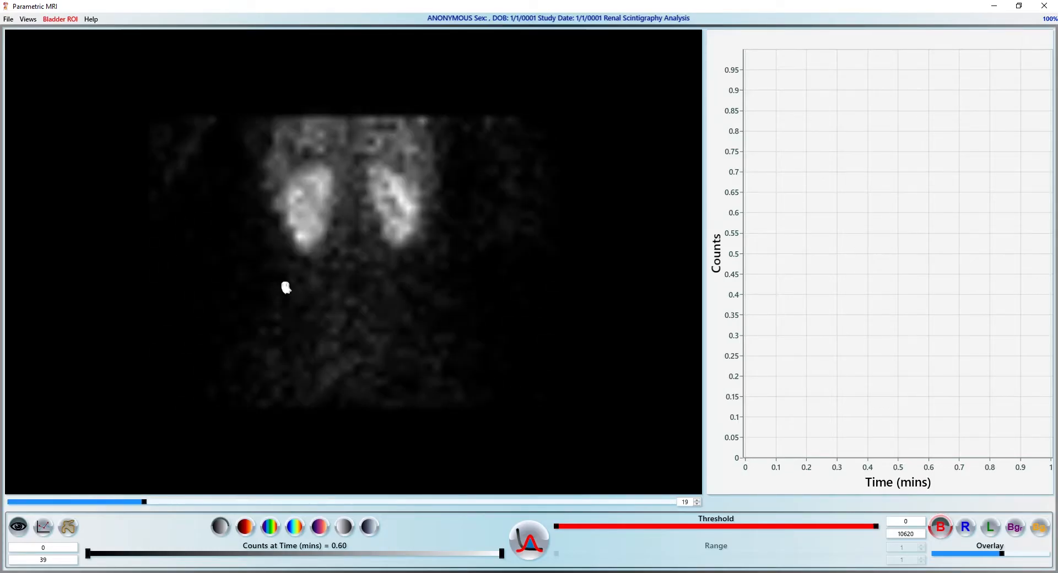
drag(141, 501, 486, 501)
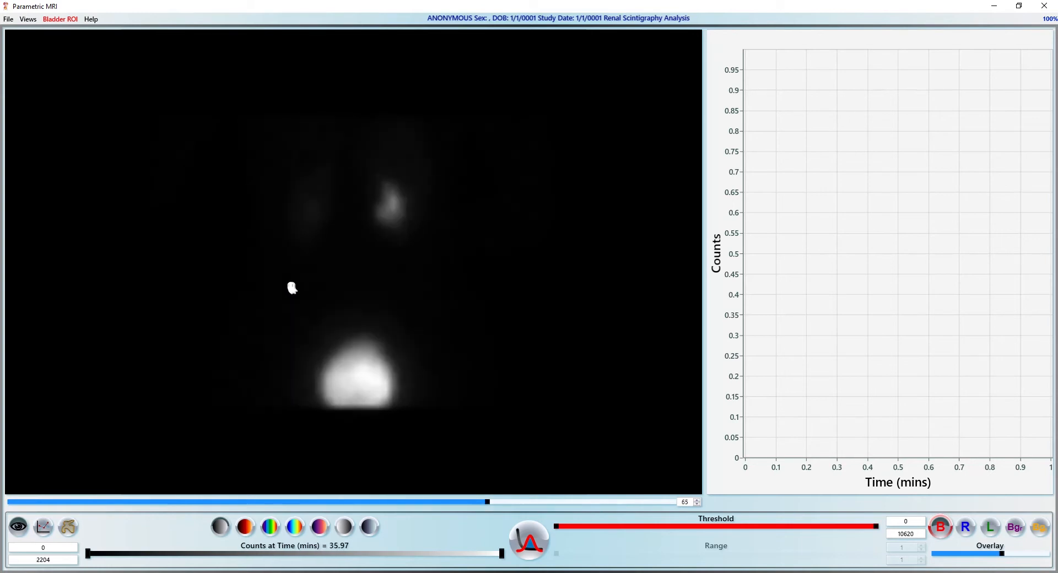
drag(488, 502, 359, 501)
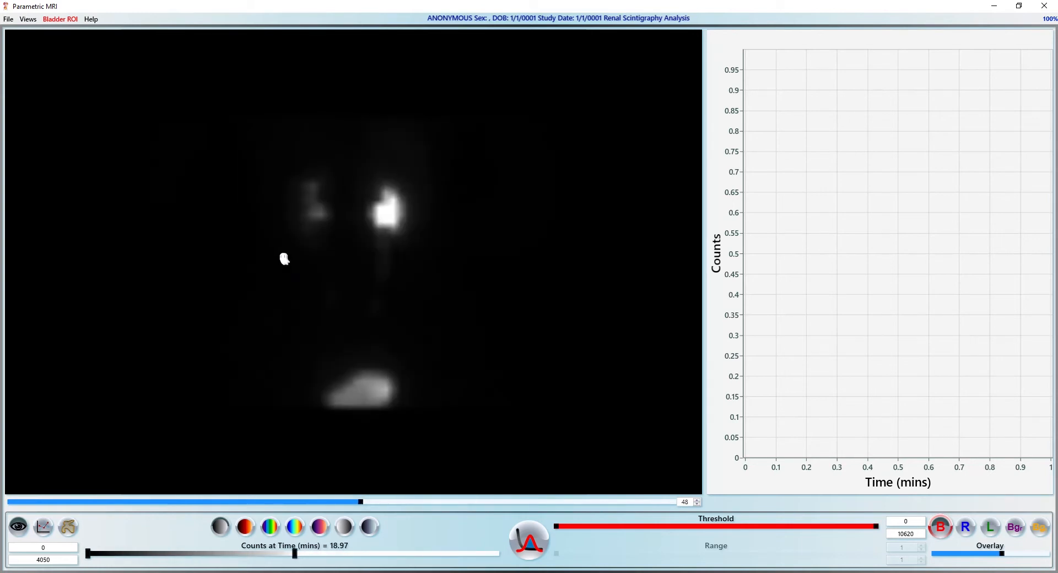
drag(294, 553, 361, 554)
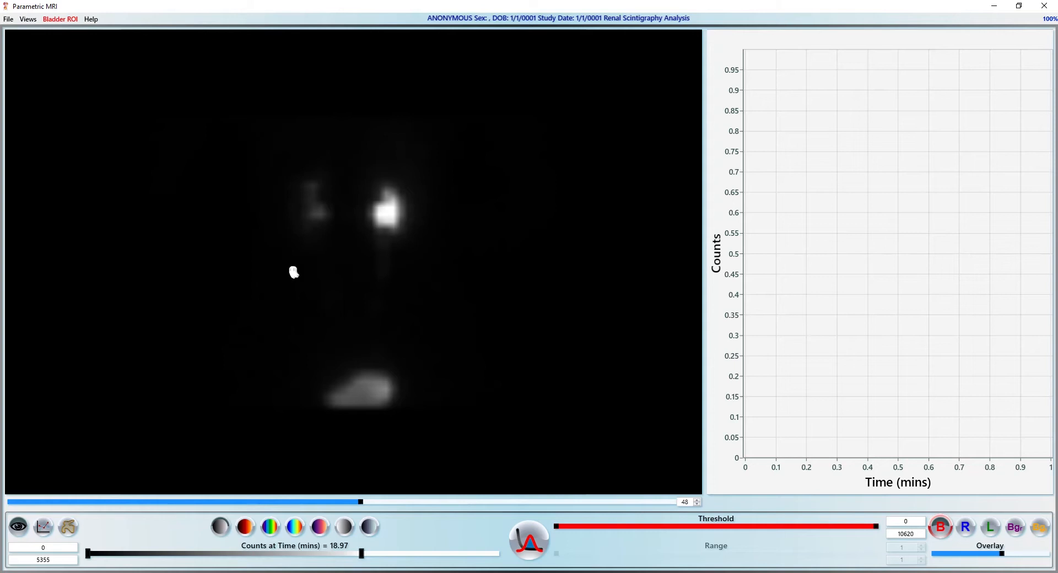
mouse_move(988, 539)
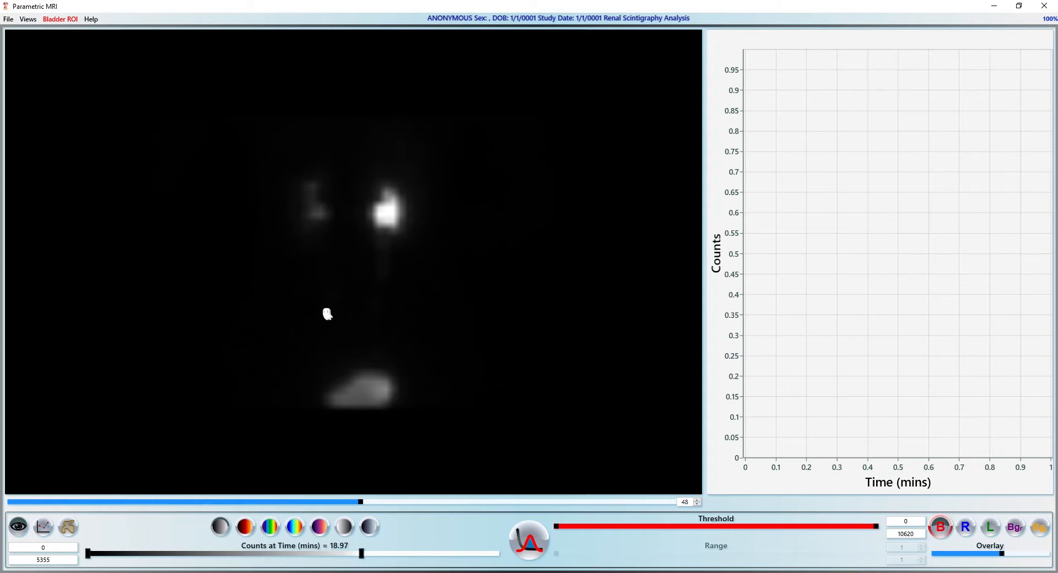
mouse_move(327, 297)
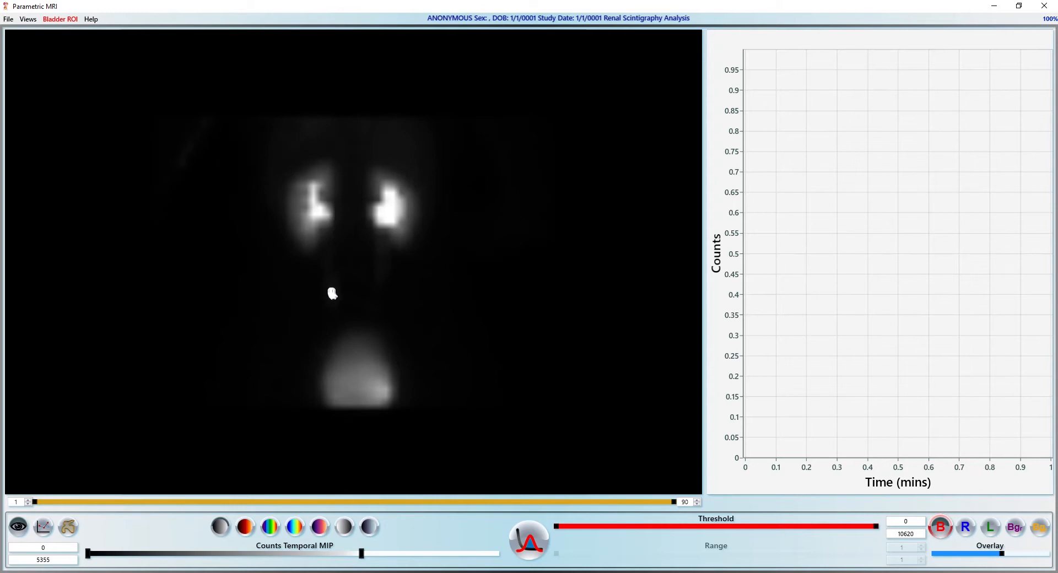
mouse_move(336, 295)
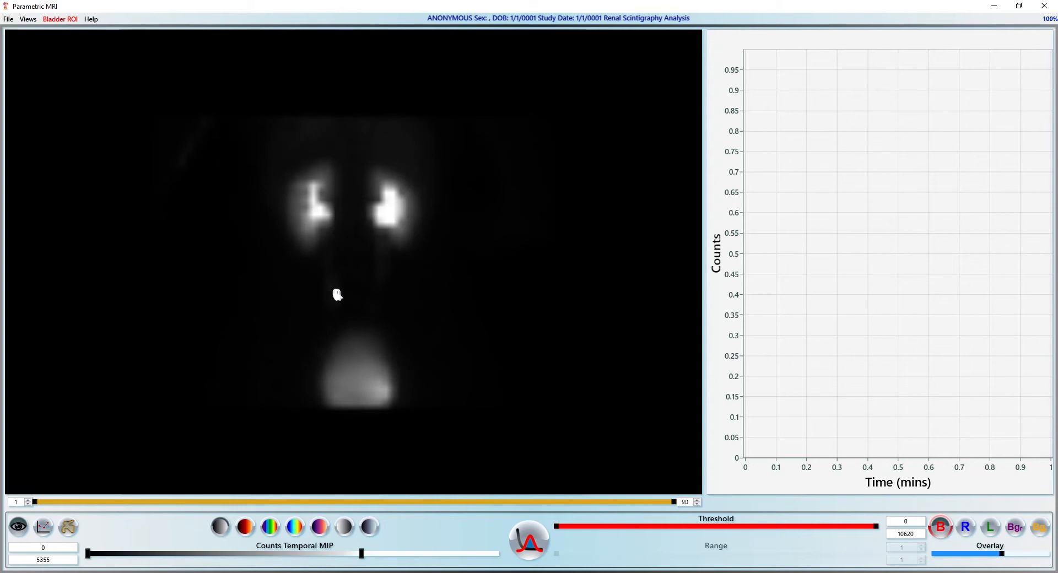
mouse_move(374, 265)
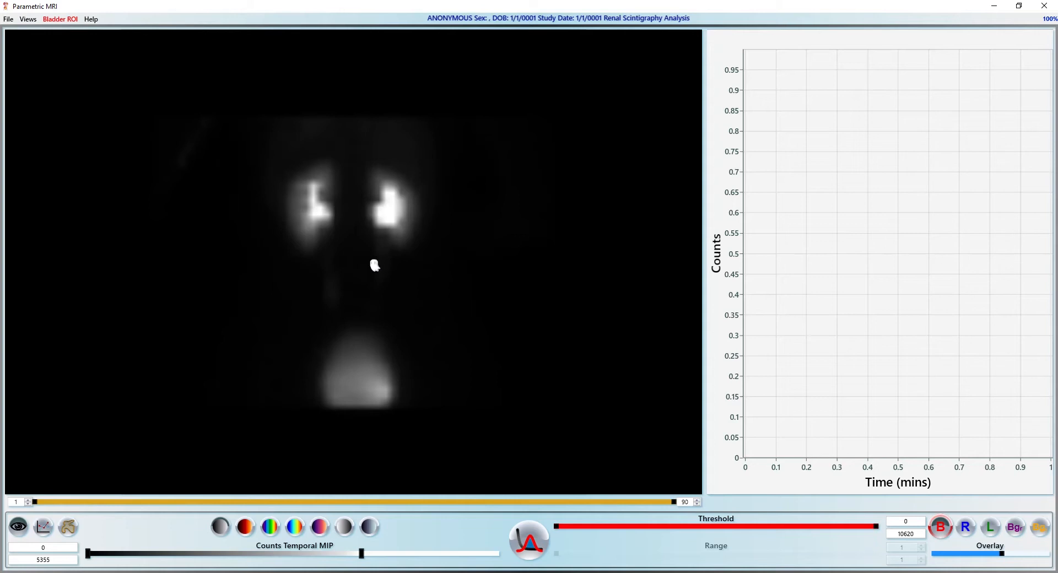
Set region growing mode and grow the blue right kidney region by tuning the threshold
click(67, 527)
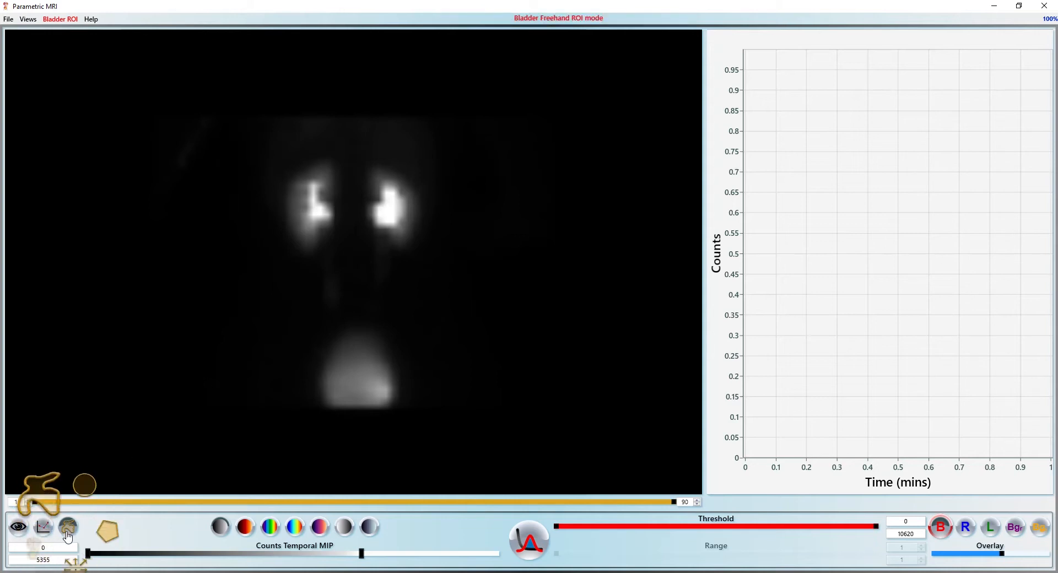
click(67, 527)
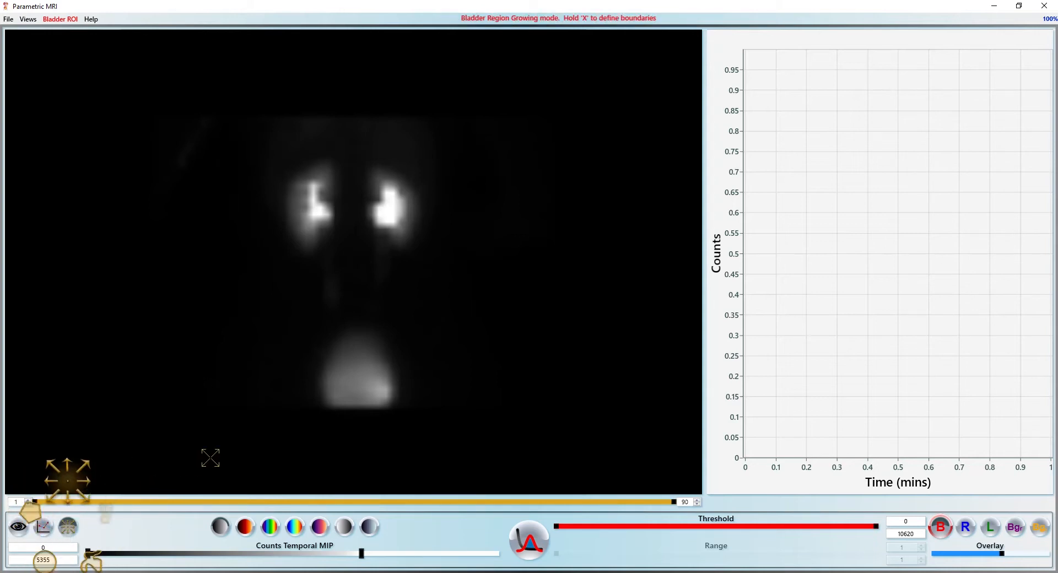
click(965, 528)
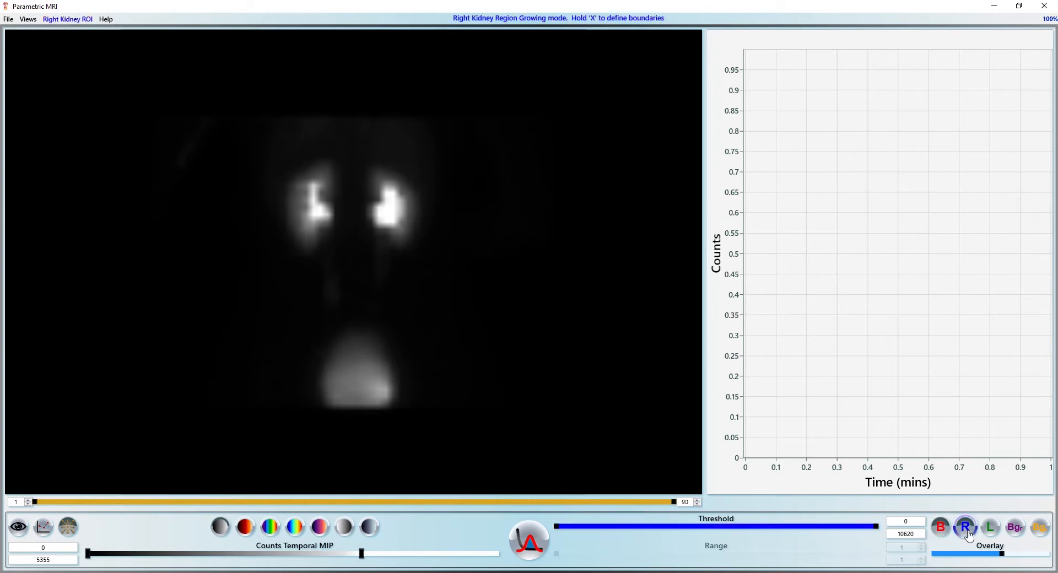
drag(558, 526, 573, 526)
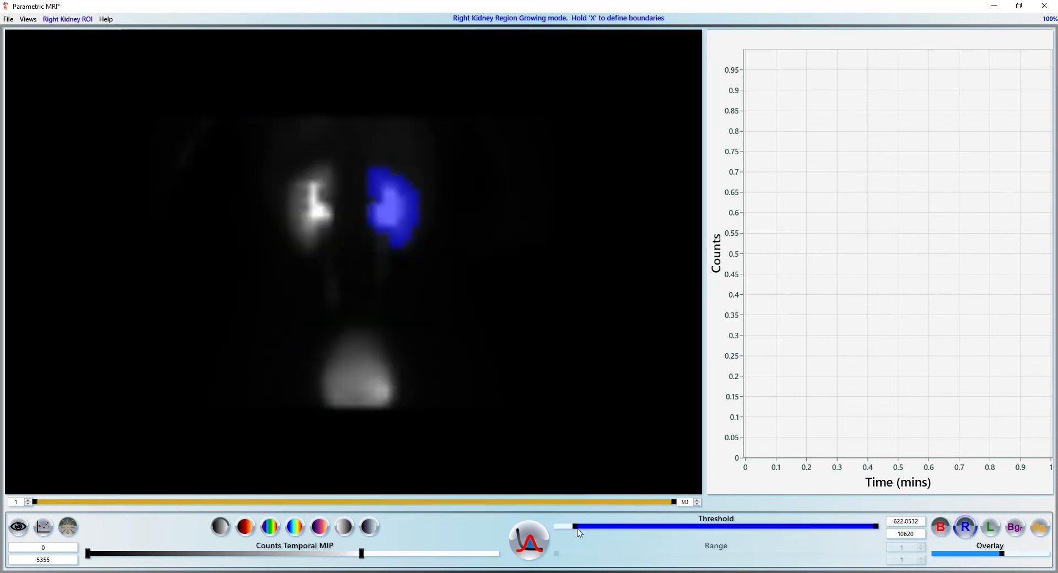
drag(574, 526, 570, 527)
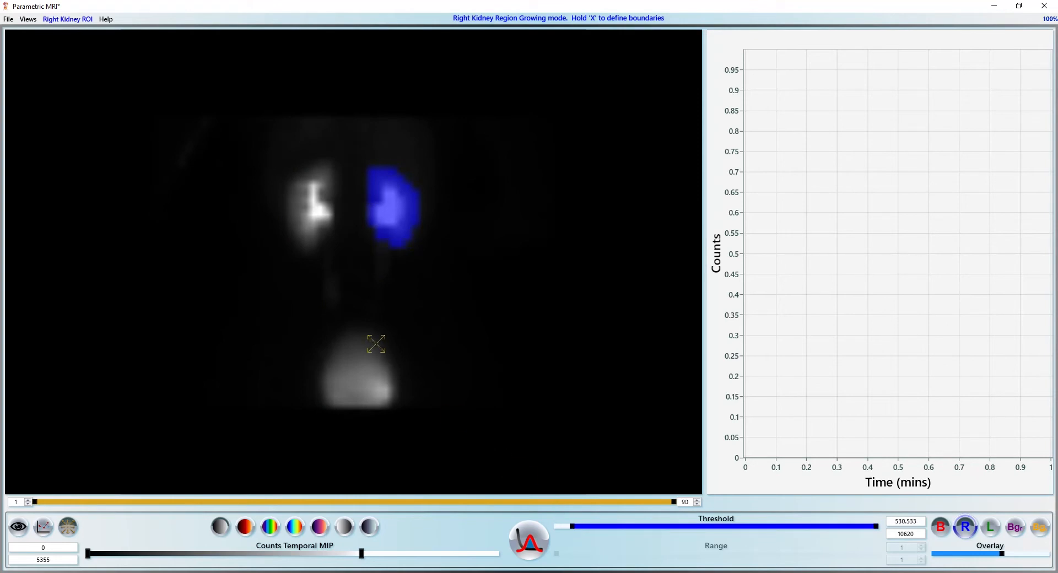
Grow the green left kidney region, fine-tuning the threshold until it fits
click(990, 526)
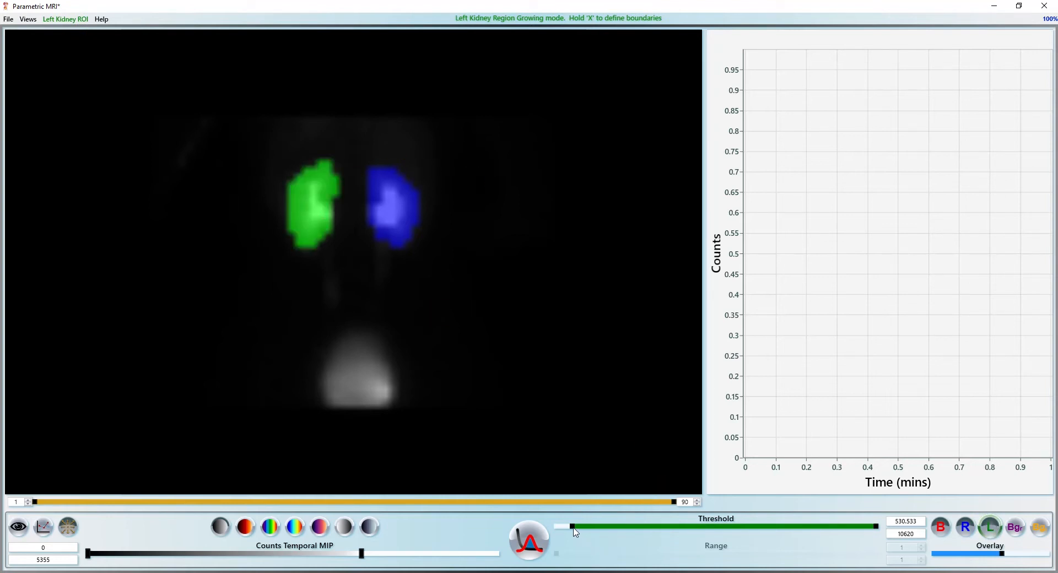
drag(572, 526, 575, 525)
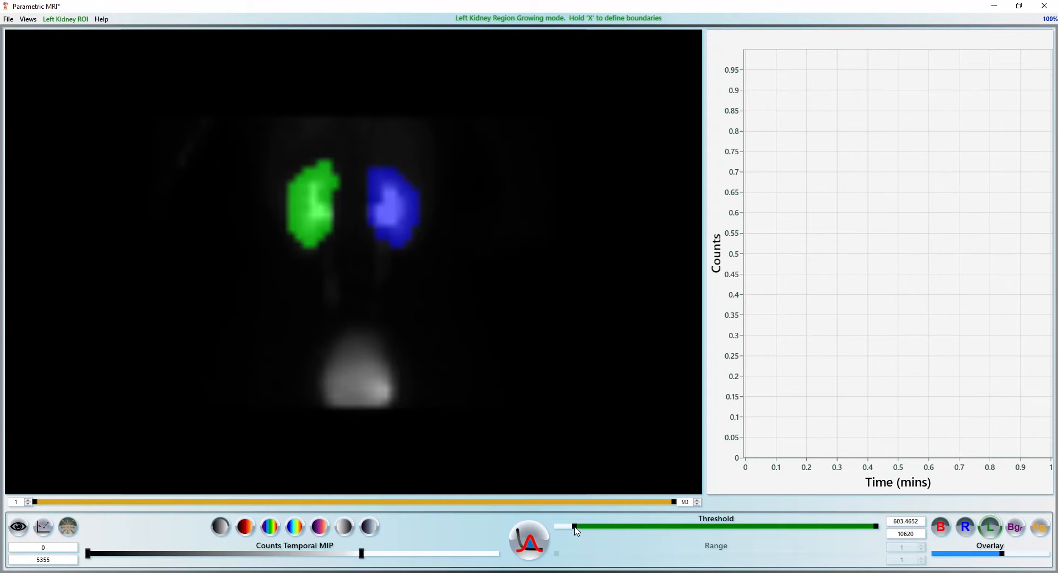
drag(572, 526, 577, 526)
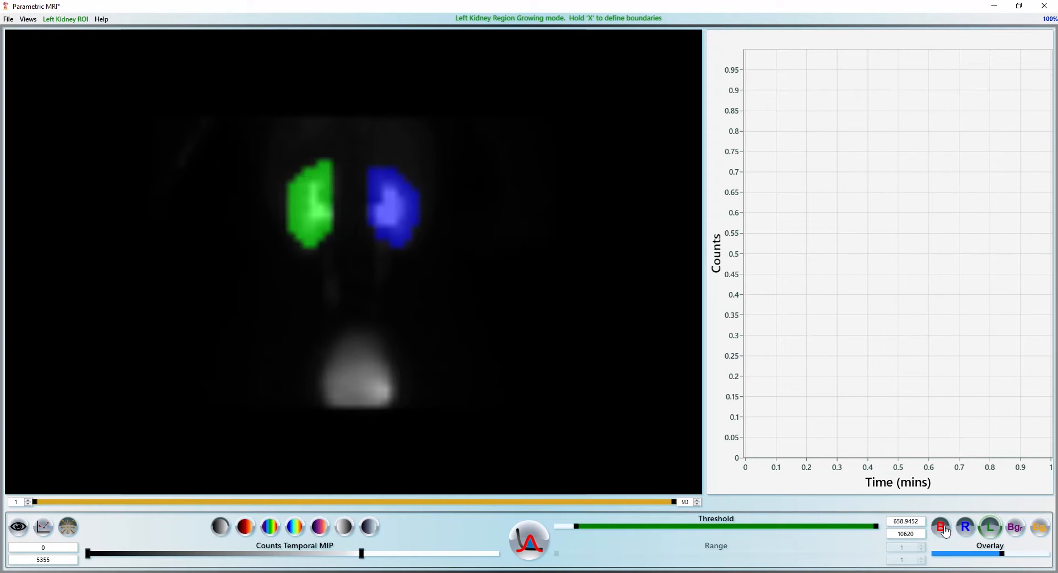
Switch to Bladder mode and grow the red bladder region below the kidneys
click(939, 527)
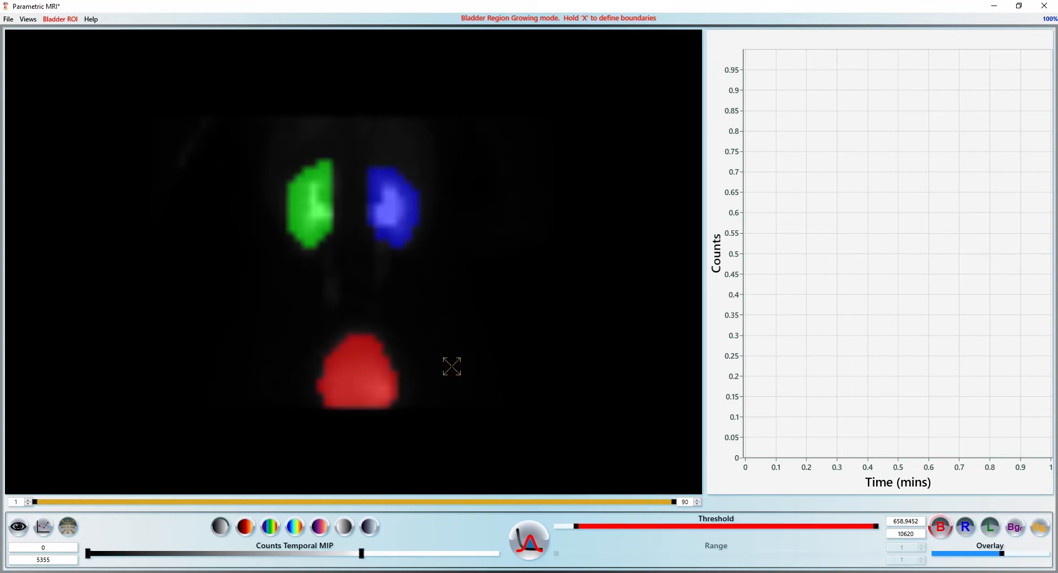
mouse_move(430, 269)
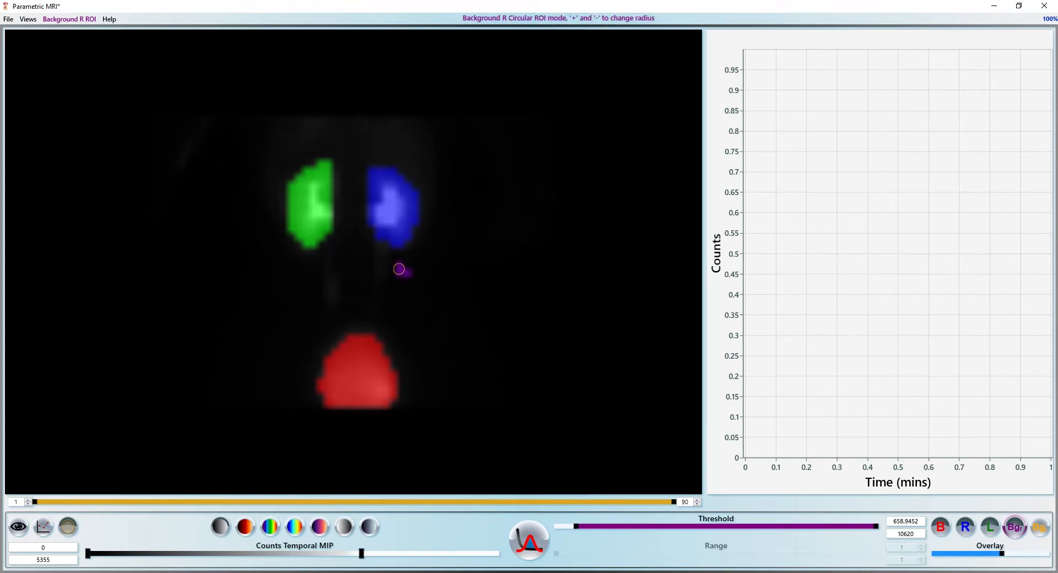
mouse_move(302, 271)
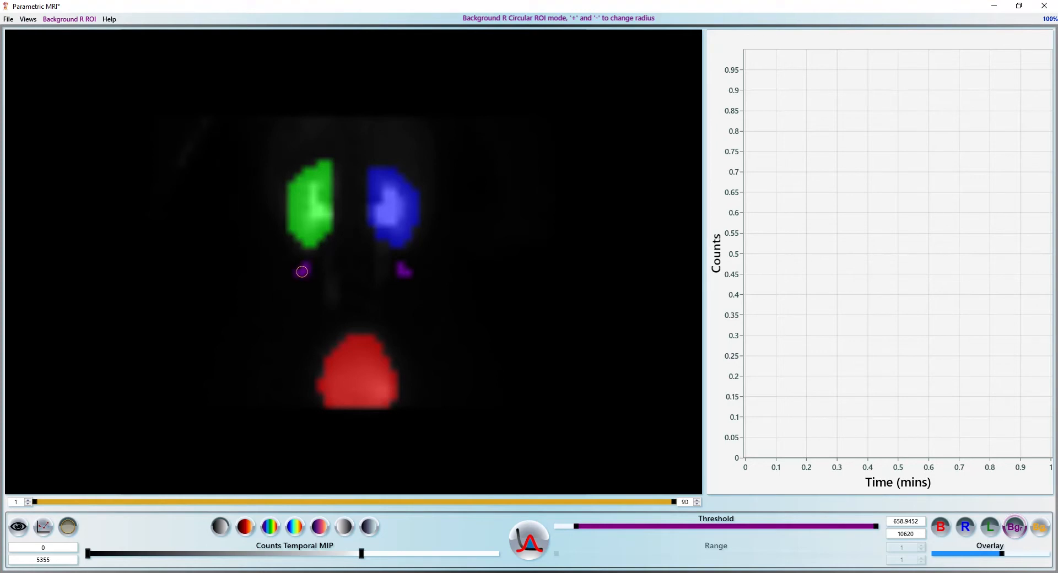
mouse_move(400, 280)
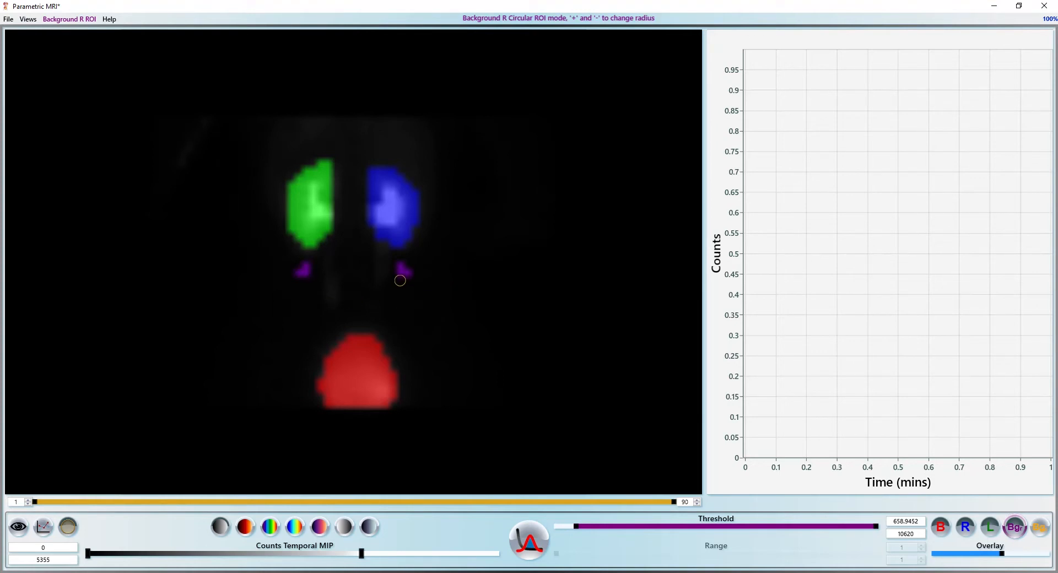
mouse_move(392, 283)
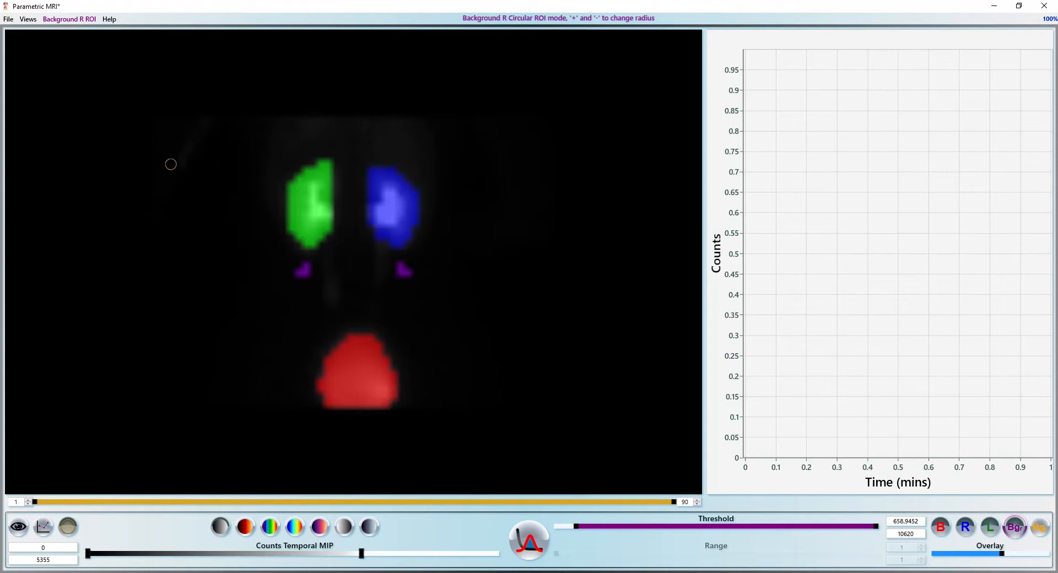
Copy the right background ROIs and paste them as the left background region
click(69, 18)
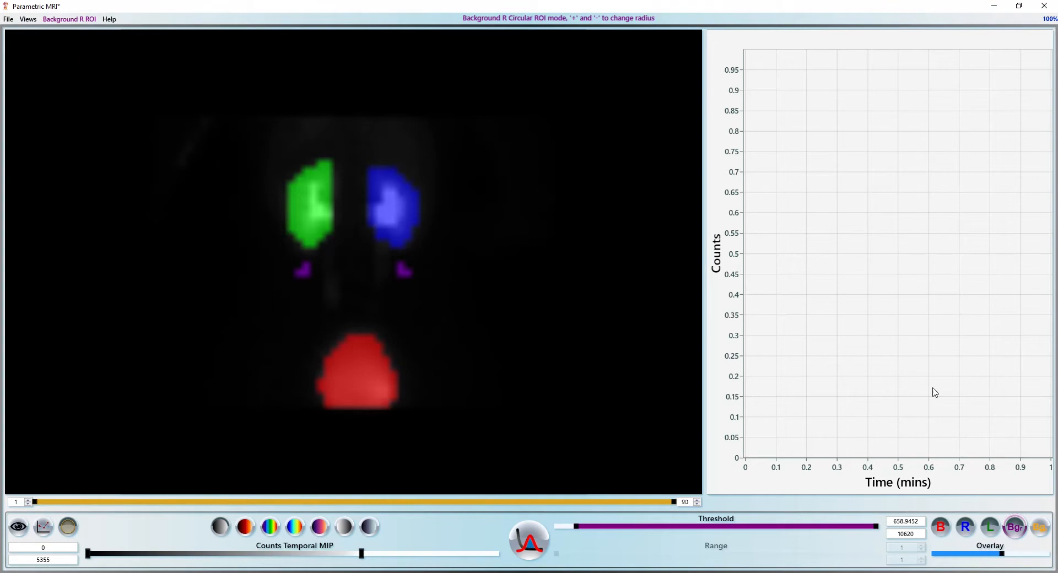
click(1040, 526)
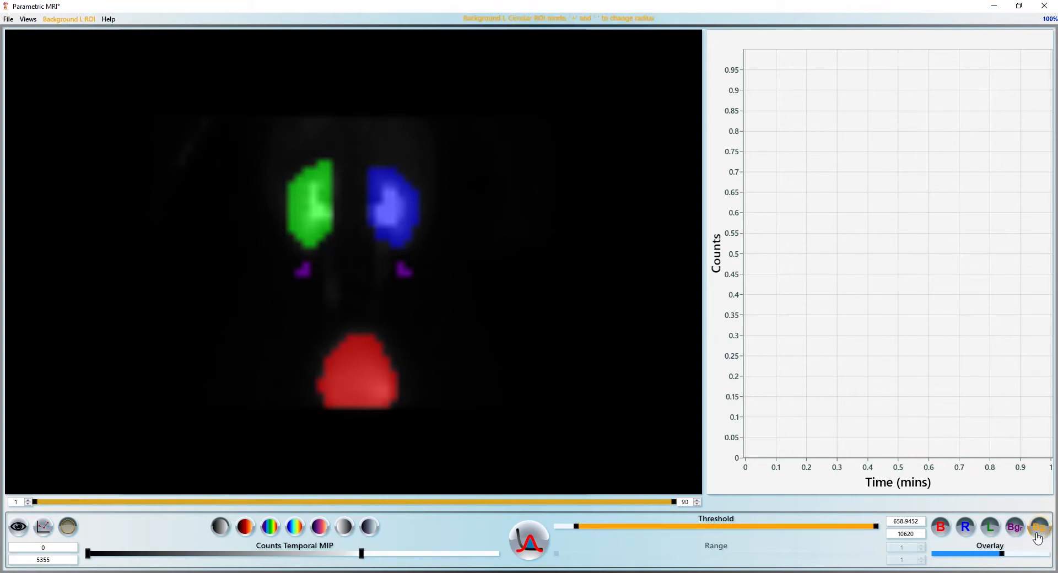
click(68, 19)
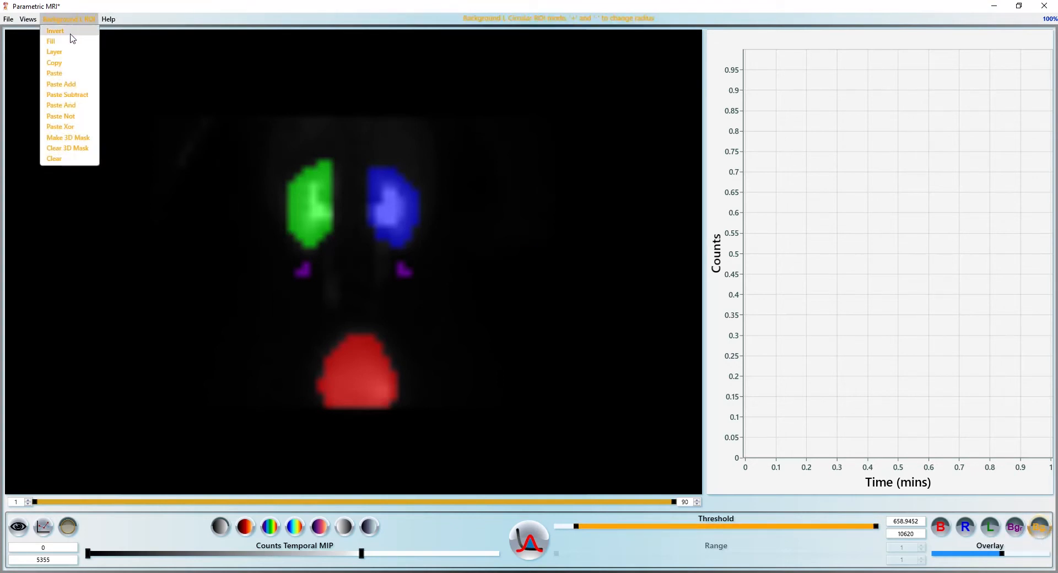
click(55, 30)
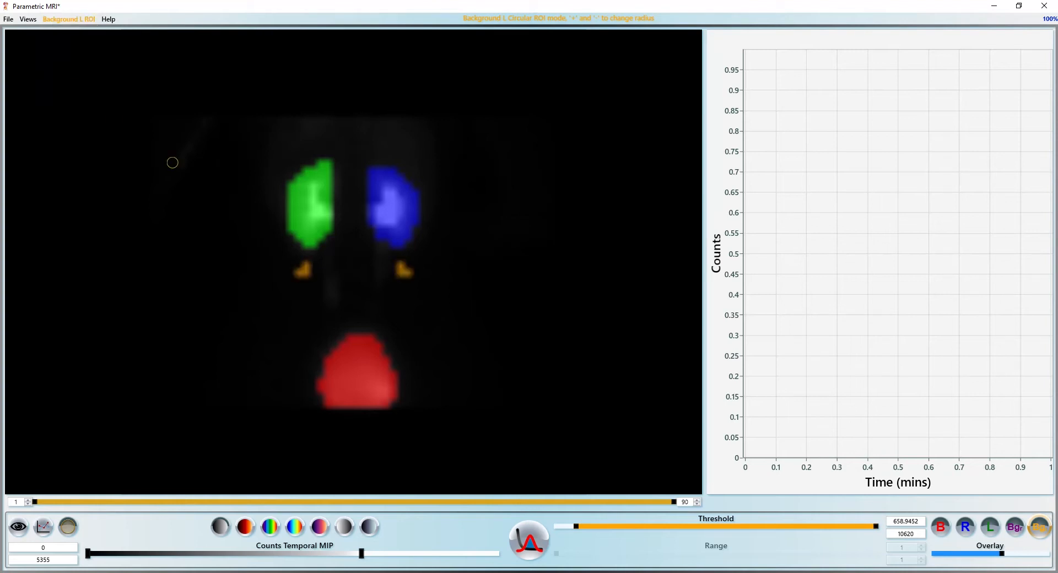
mouse_move(424, 277)
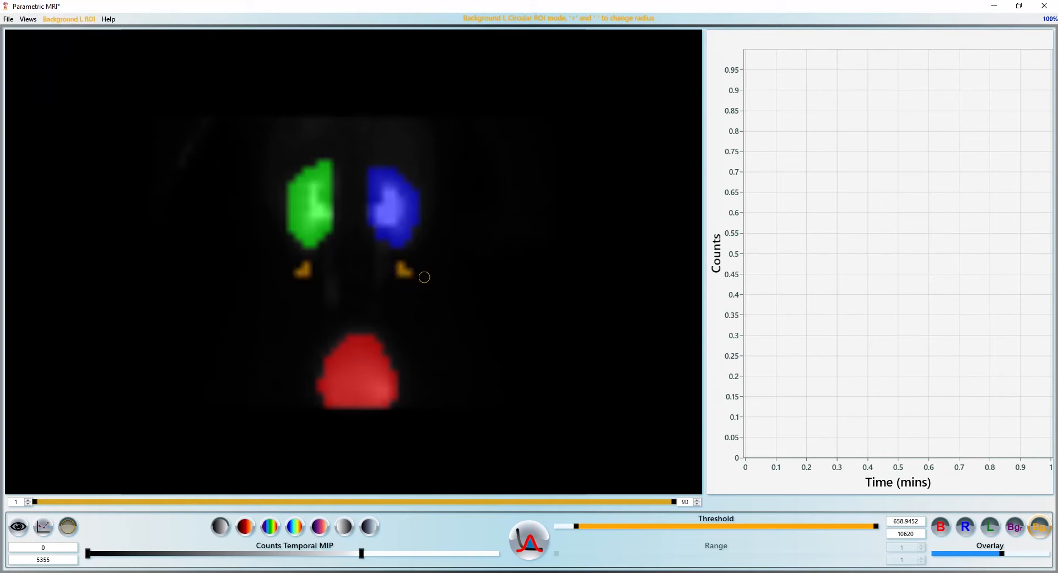
mouse_move(426, 278)
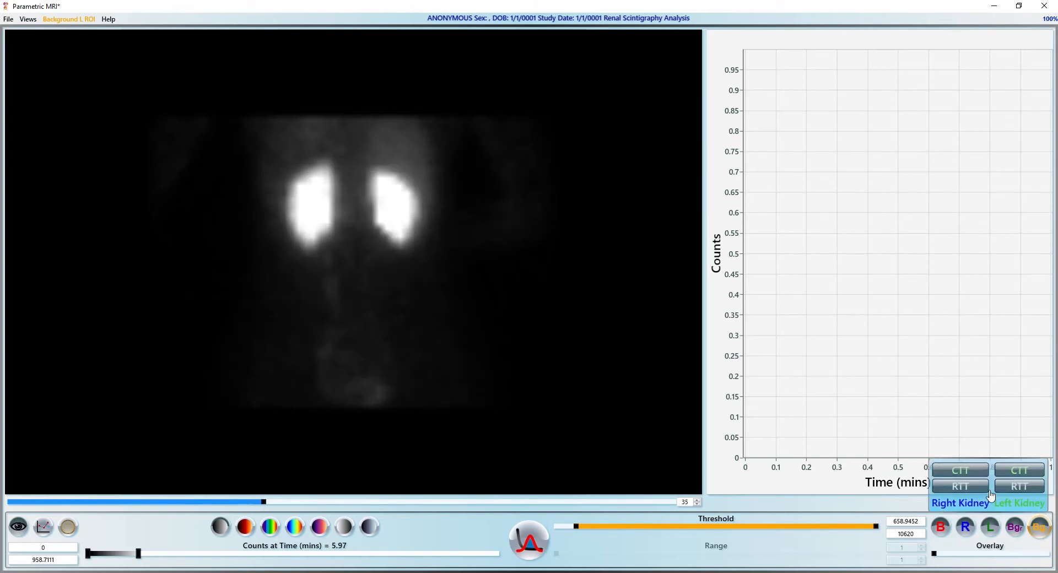
mouse_move(736, 431)
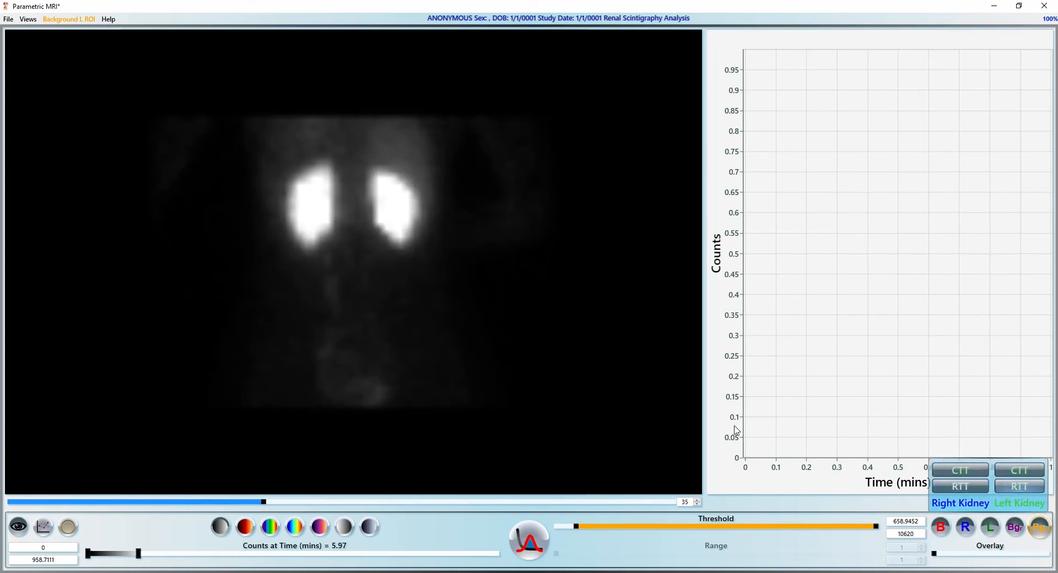
Step through later time frames to show the bladder filling with overlays hidden
drag(263, 501, 292, 501)
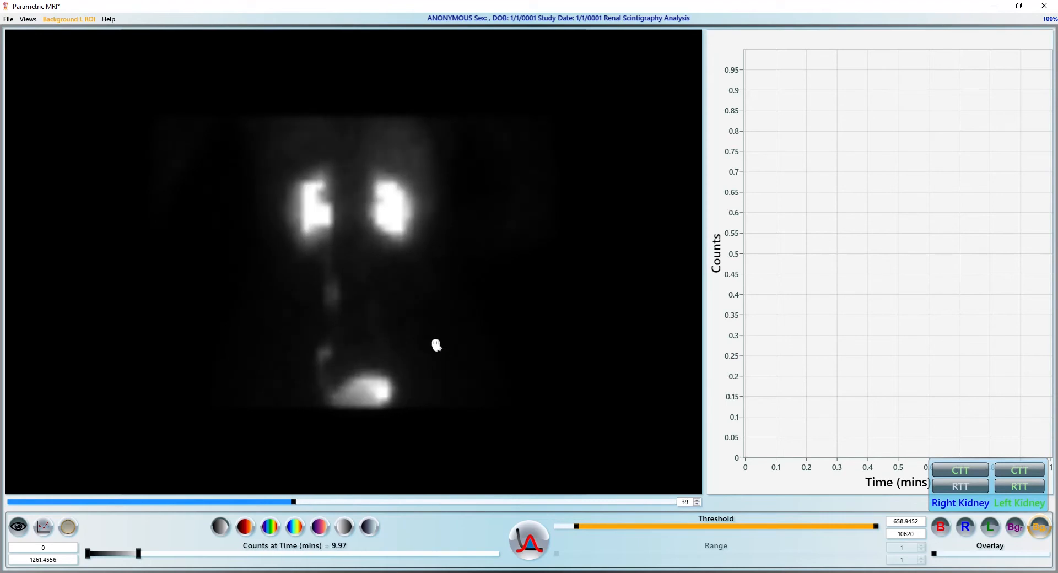
drag(293, 501, 322, 501)
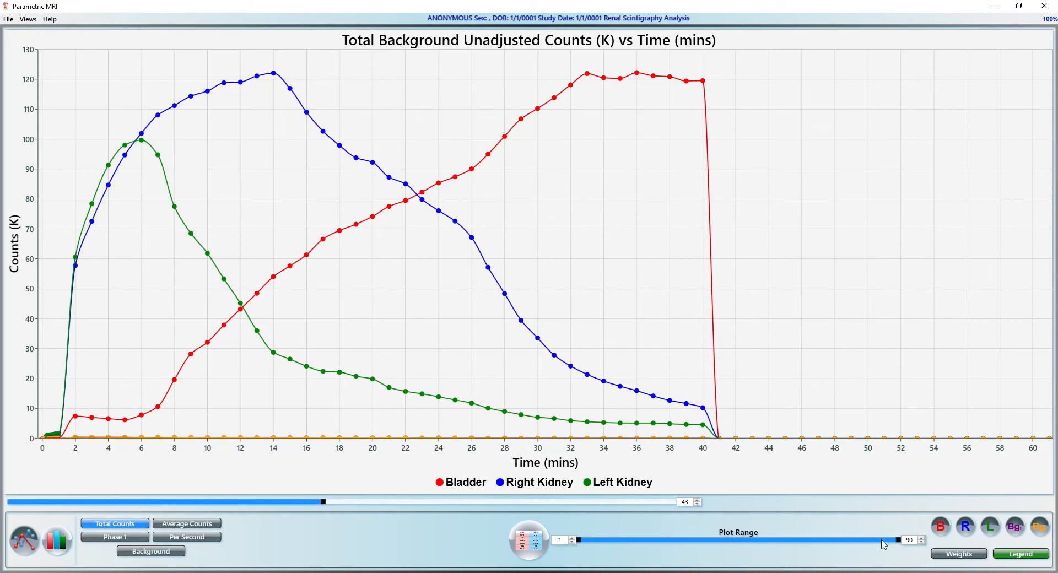
mouse_move(894, 545)
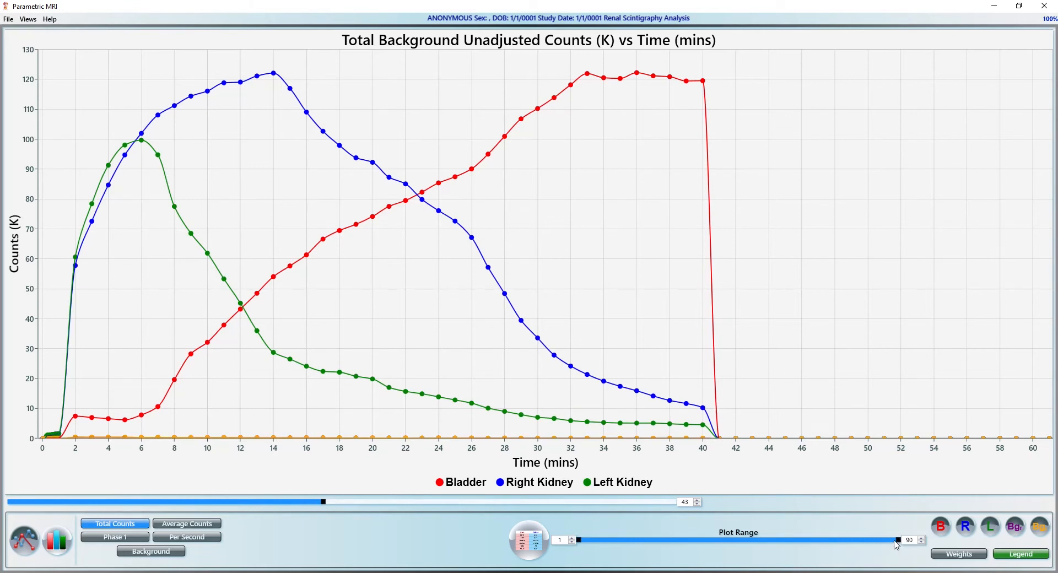
Trim the Plot Range so the count curves end at about 40 minutes, before they drop to zero
drag(896, 540, 788, 541)
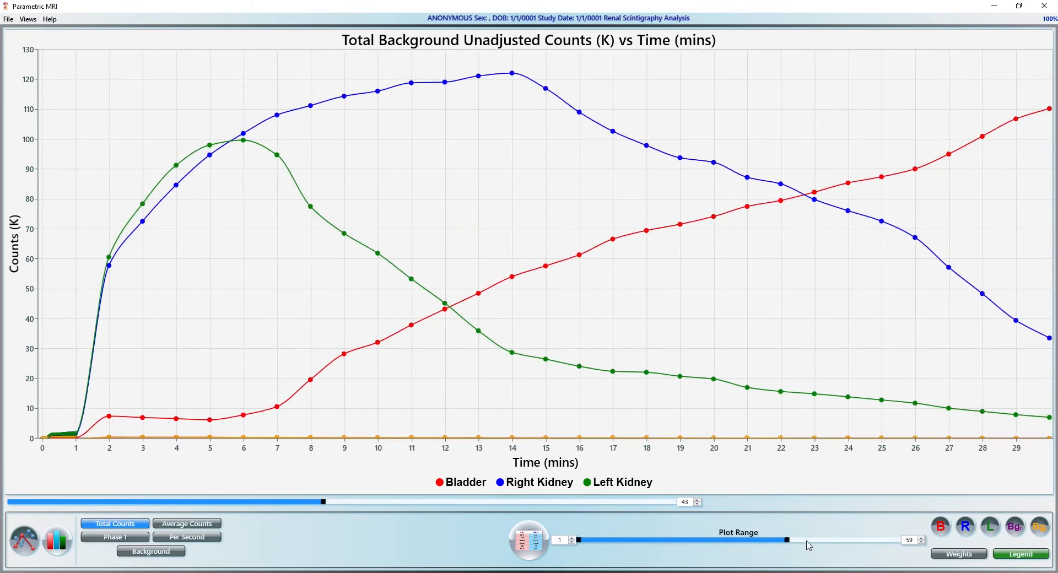
drag(786, 540, 829, 540)
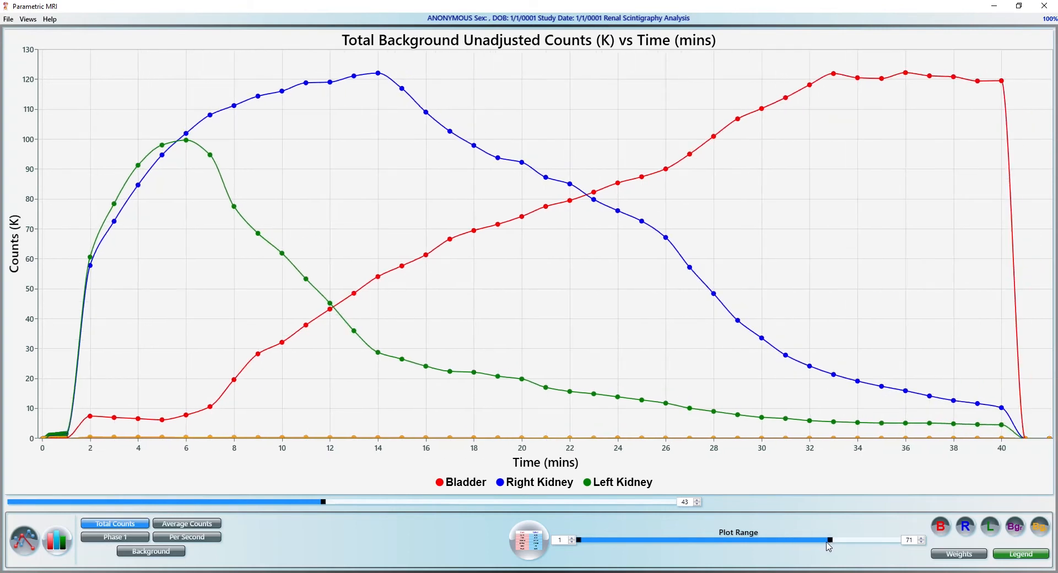
drag(830, 540, 822, 540)
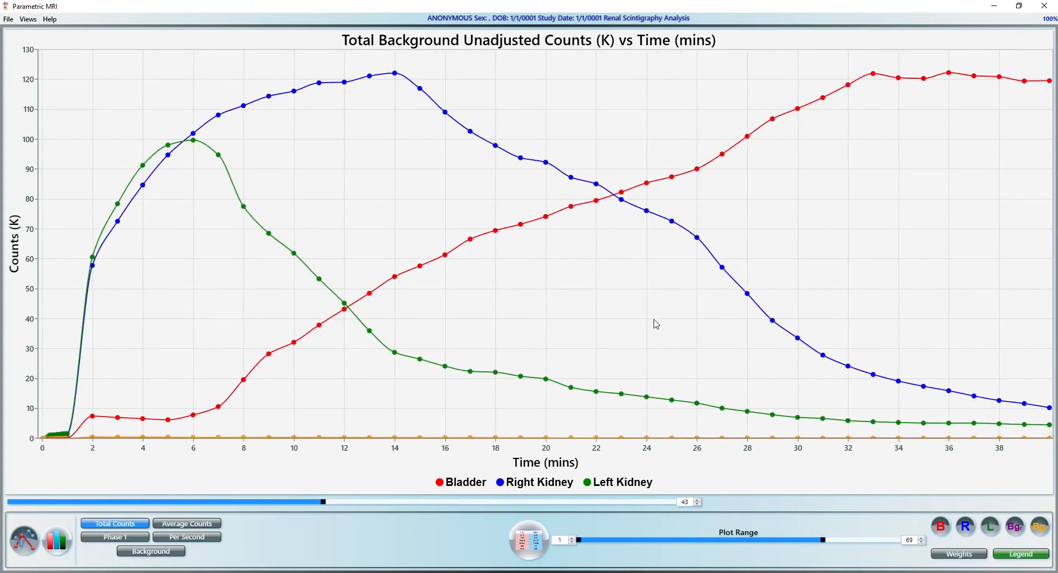
mouse_move(480, 309)
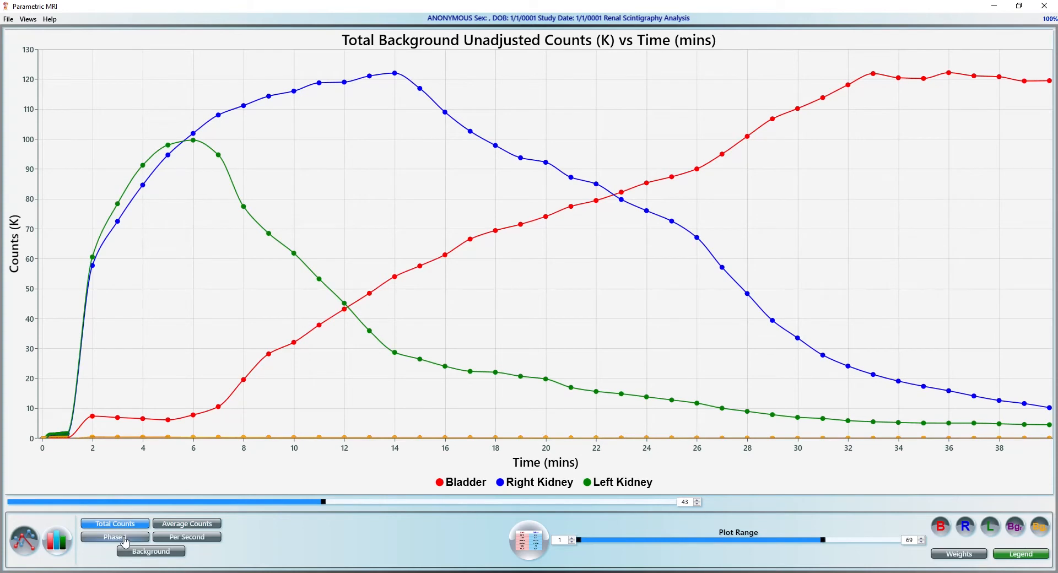
Switch the bladder and kidney curves to counts per second rather than total counts
click(114, 537)
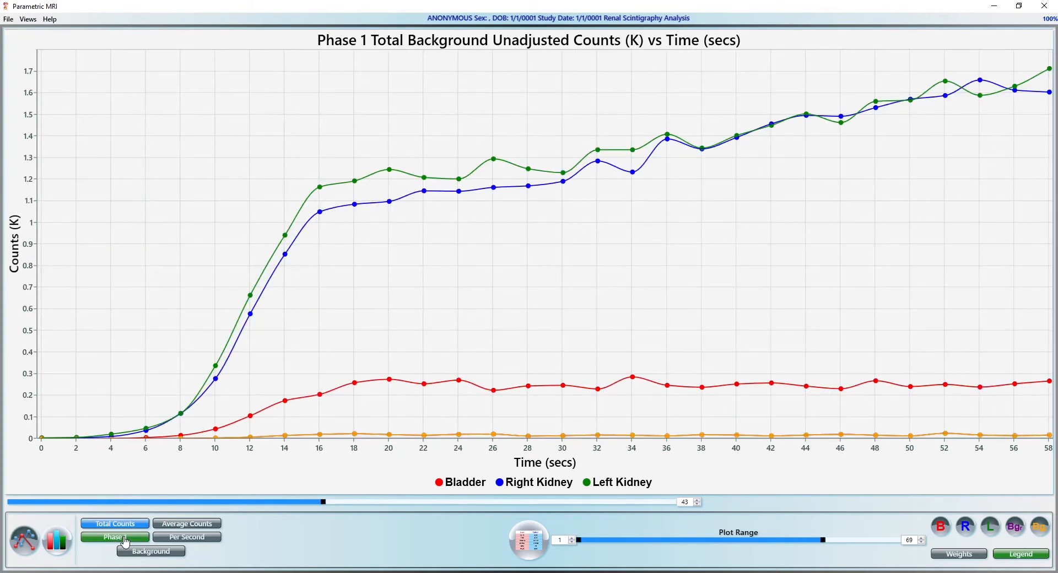
click(114, 536)
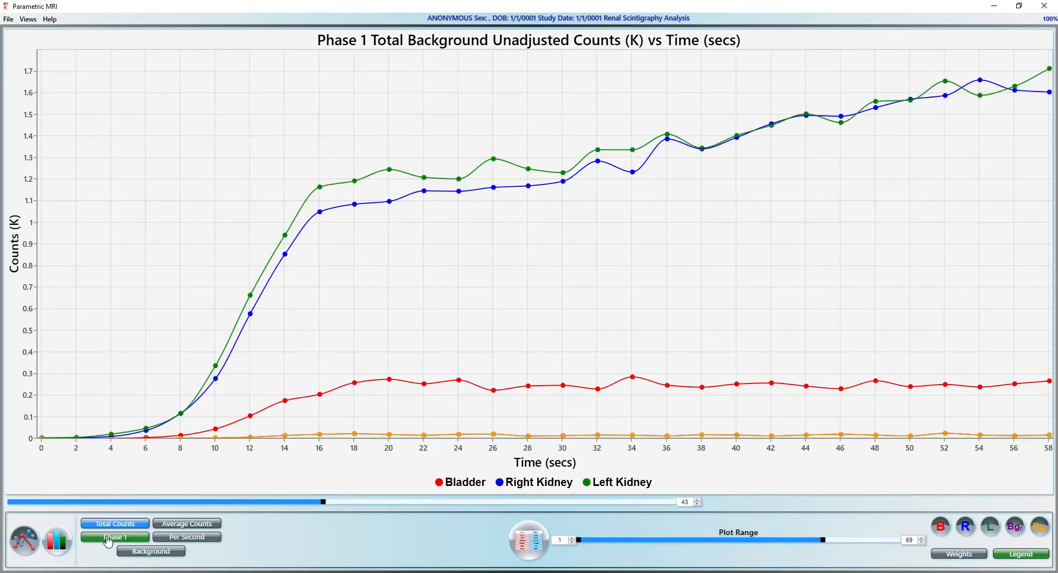
click(115, 536)
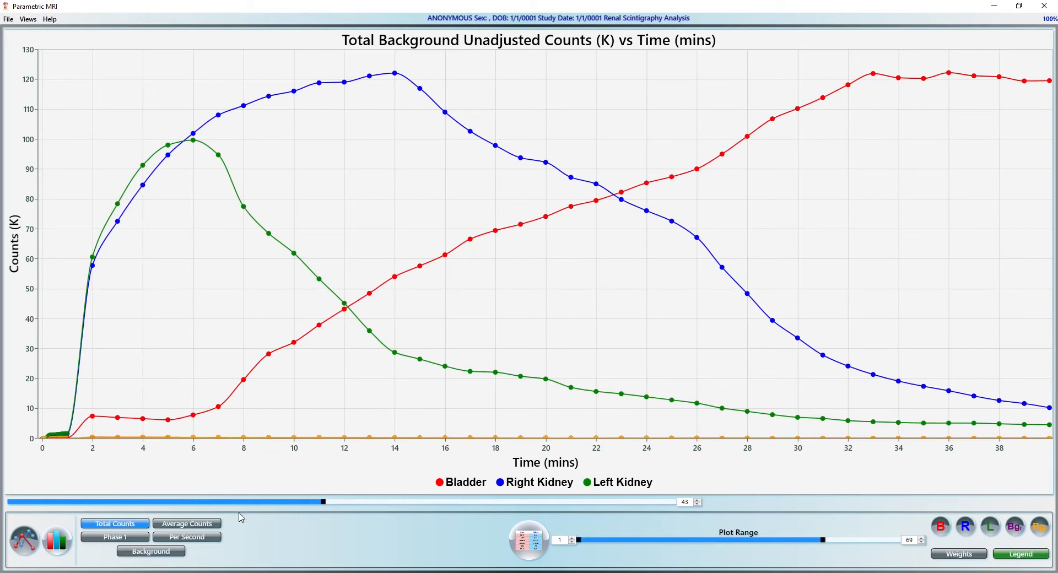
click(186, 537)
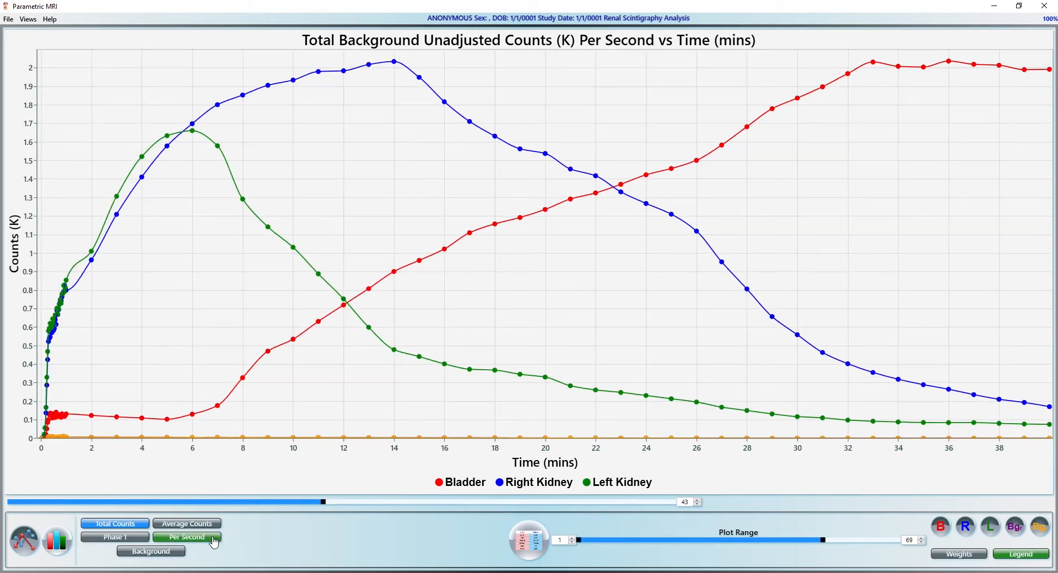
mouse_move(363, 264)
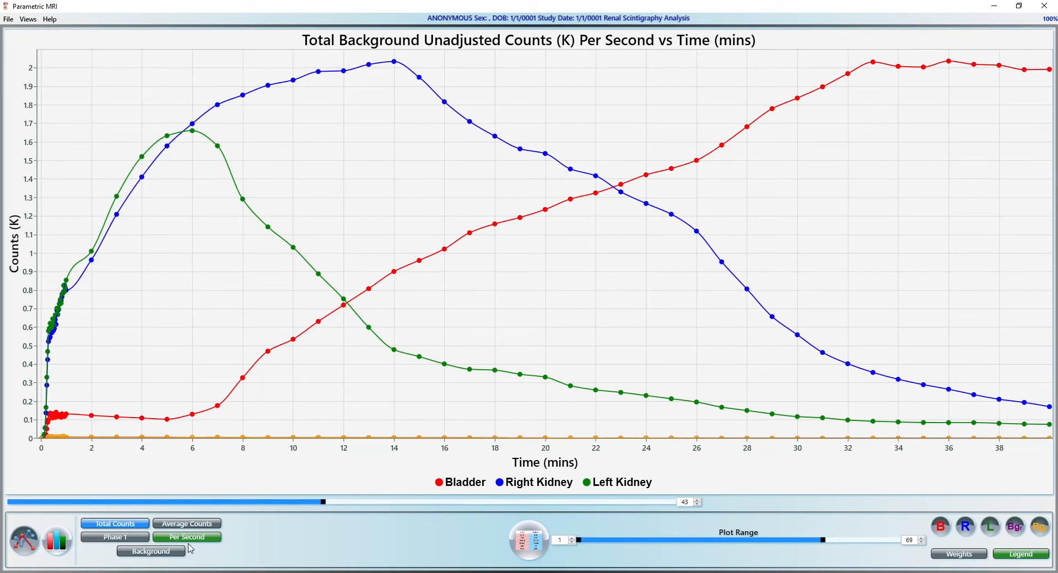
Compare the curves with Background adjustment on, then return to unadjusted counts
click(150, 551)
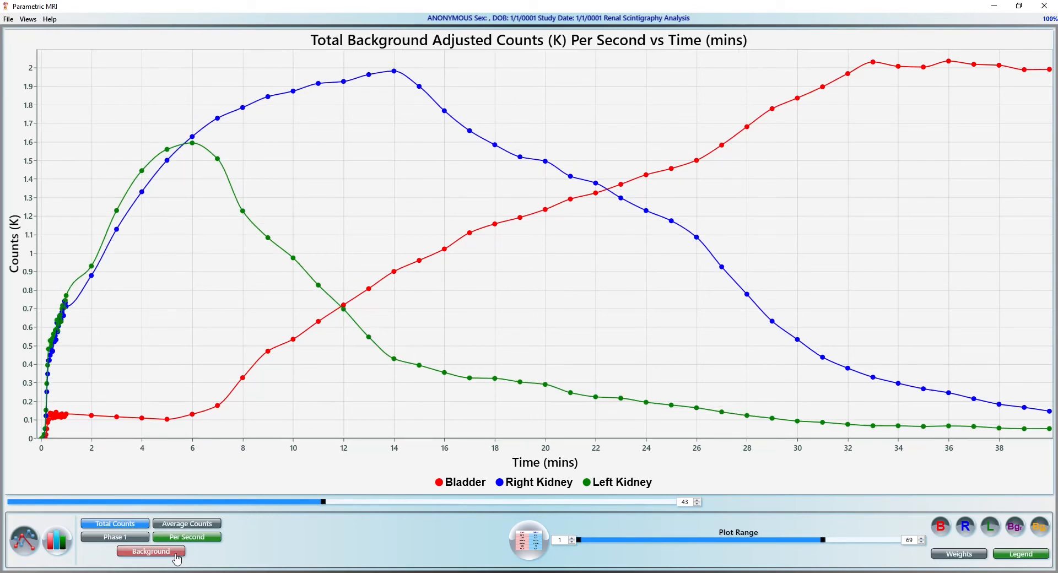
click(150, 551)
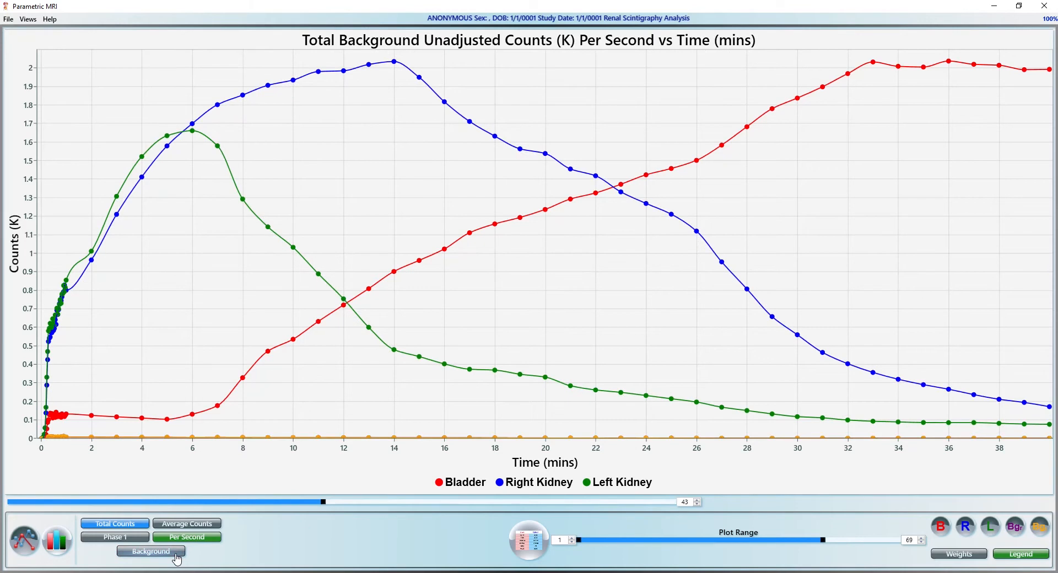
click(150, 551)
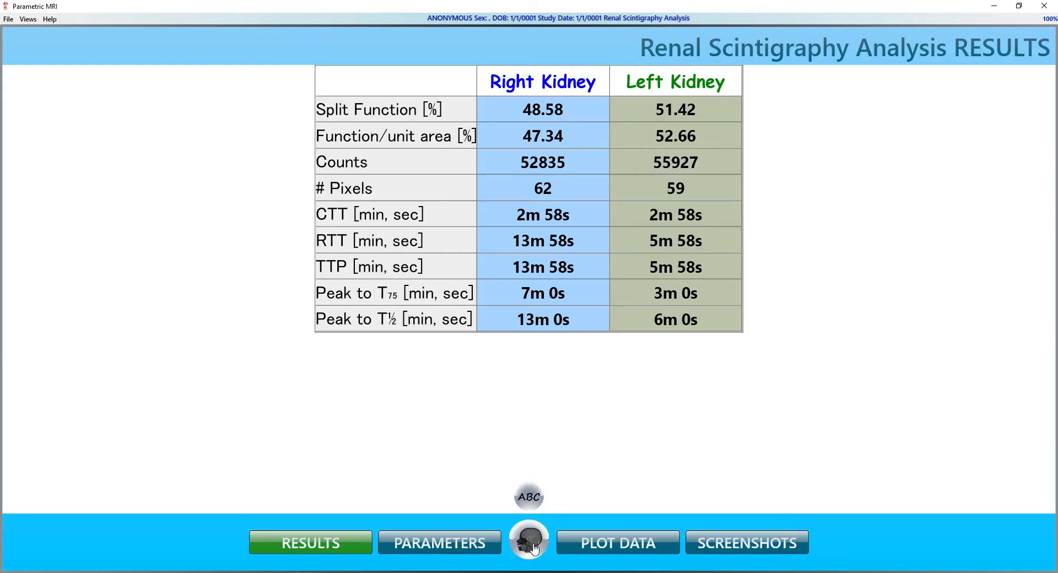
Review Split Function and Function/unit area in the RESULTS table, then move to fit parameters
click(542, 292)
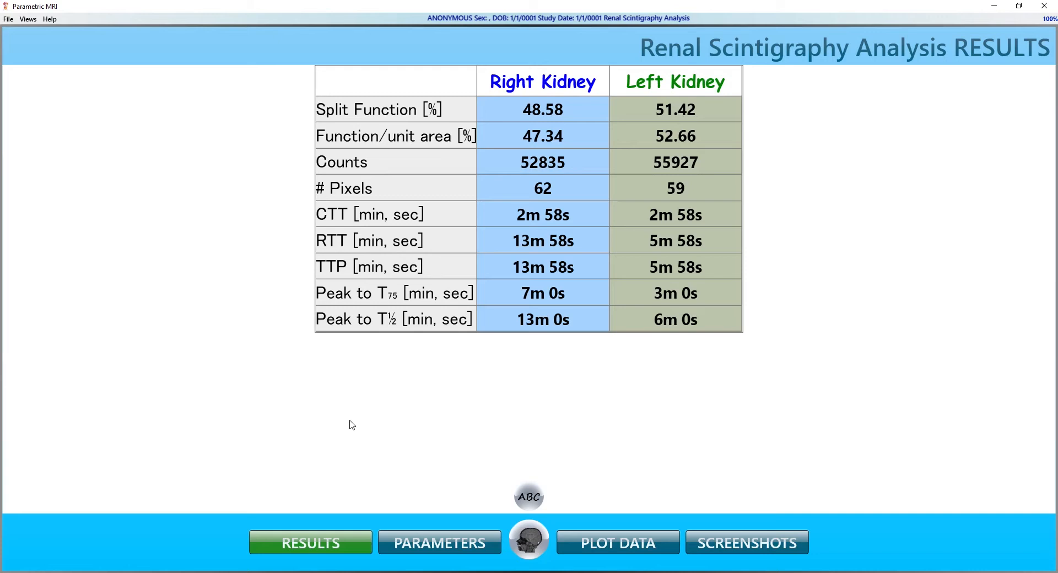
mouse_move(218, 246)
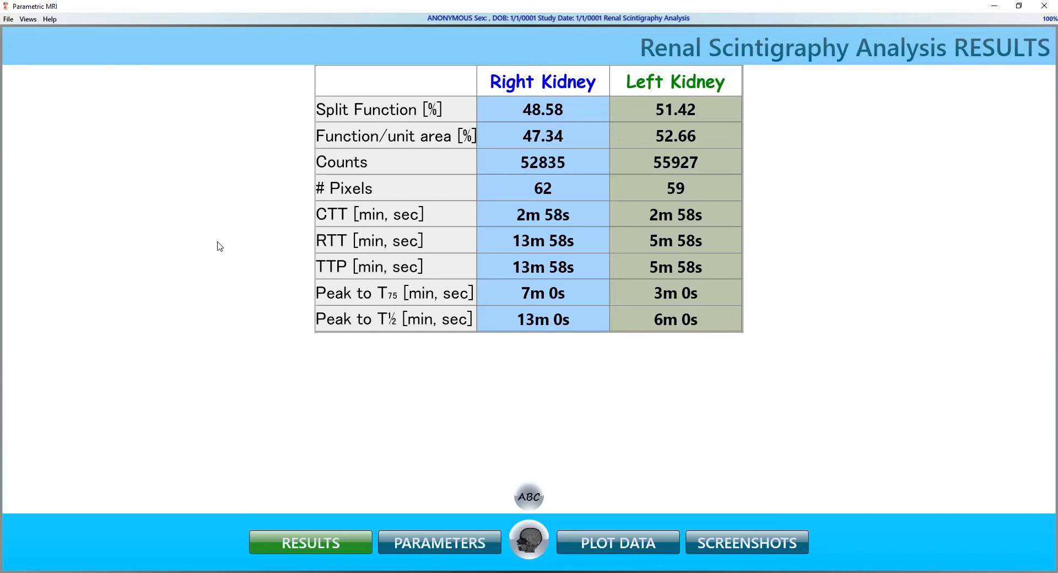
click(394, 109)
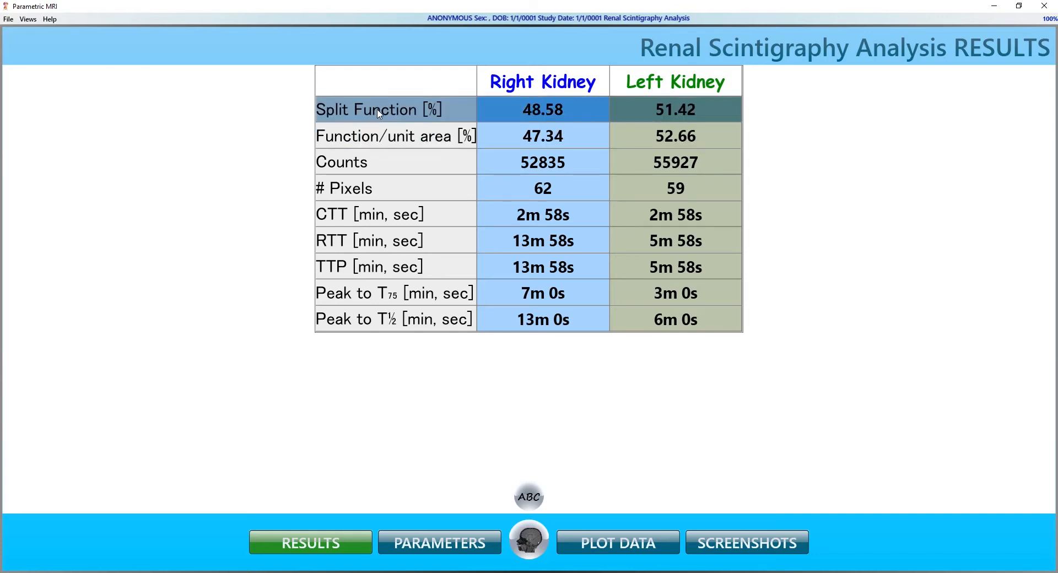
click(396, 136)
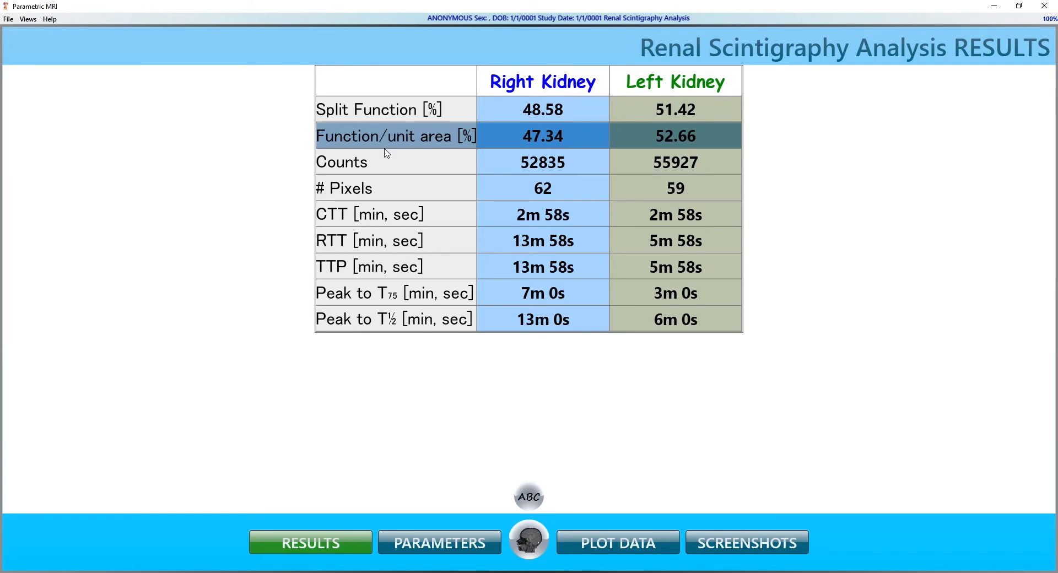
click(341, 162)
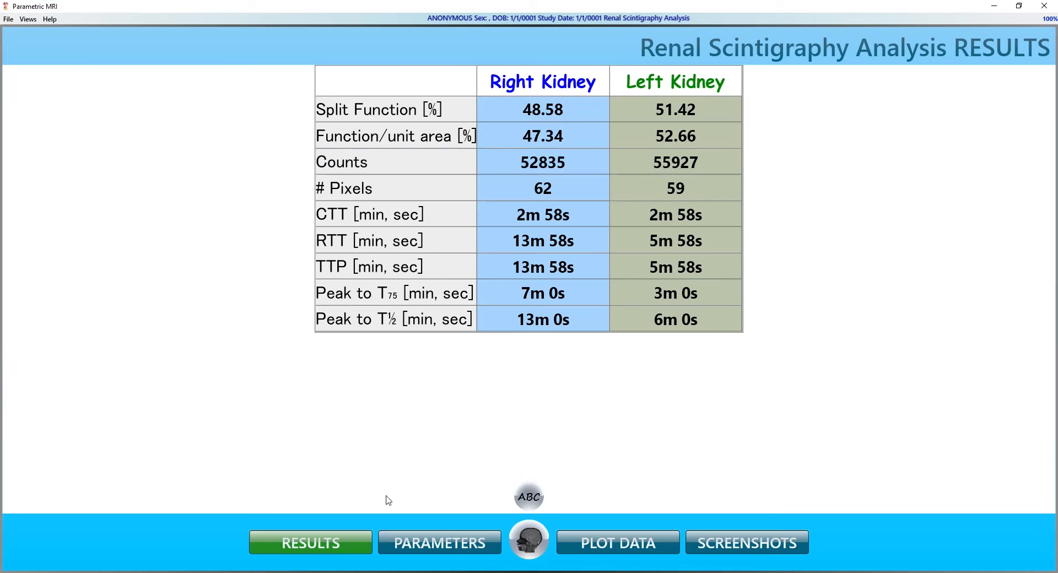
click(439, 542)
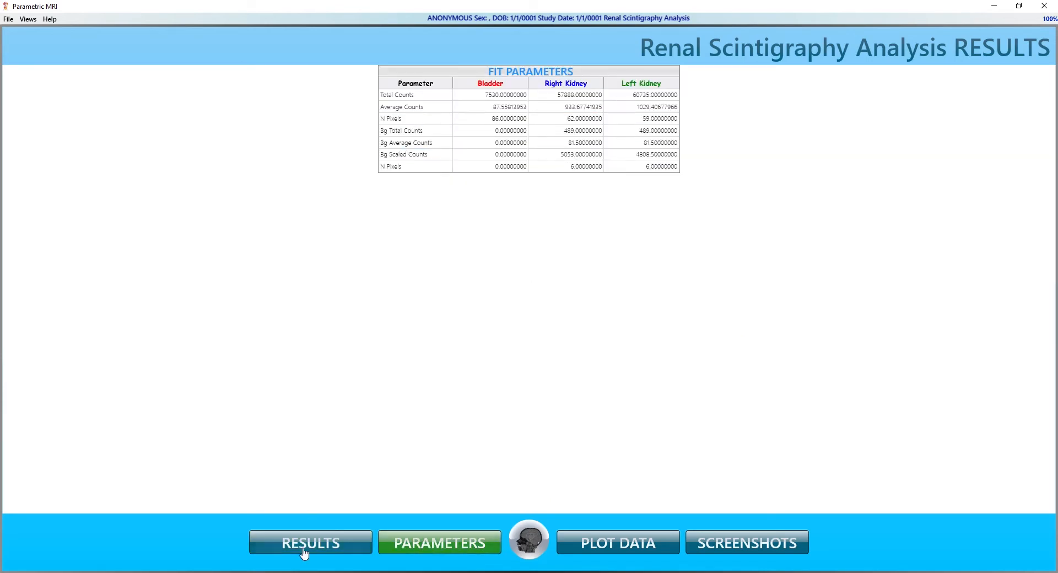
click(309, 543)
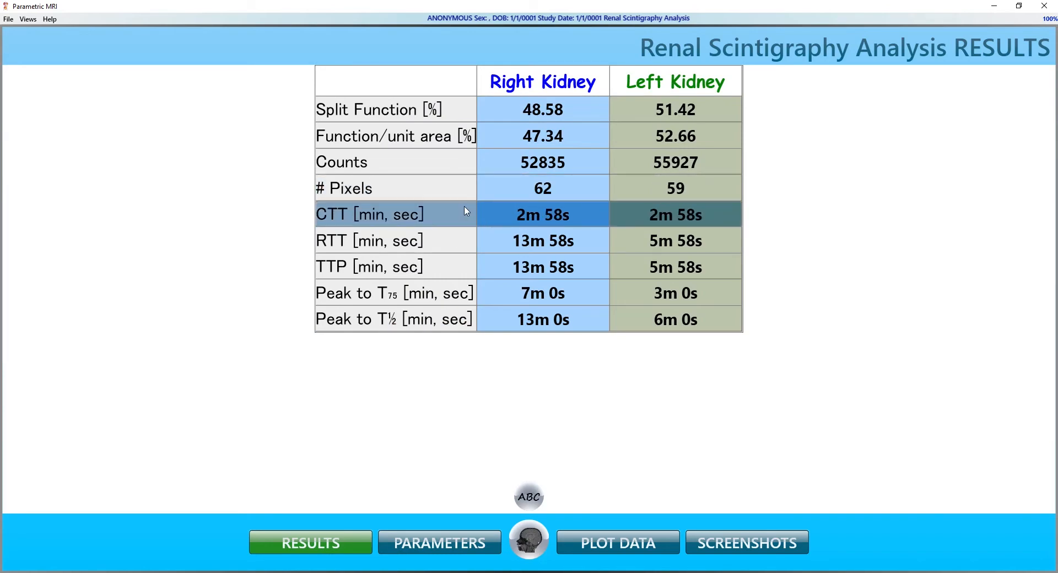
mouse_move(454, 216)
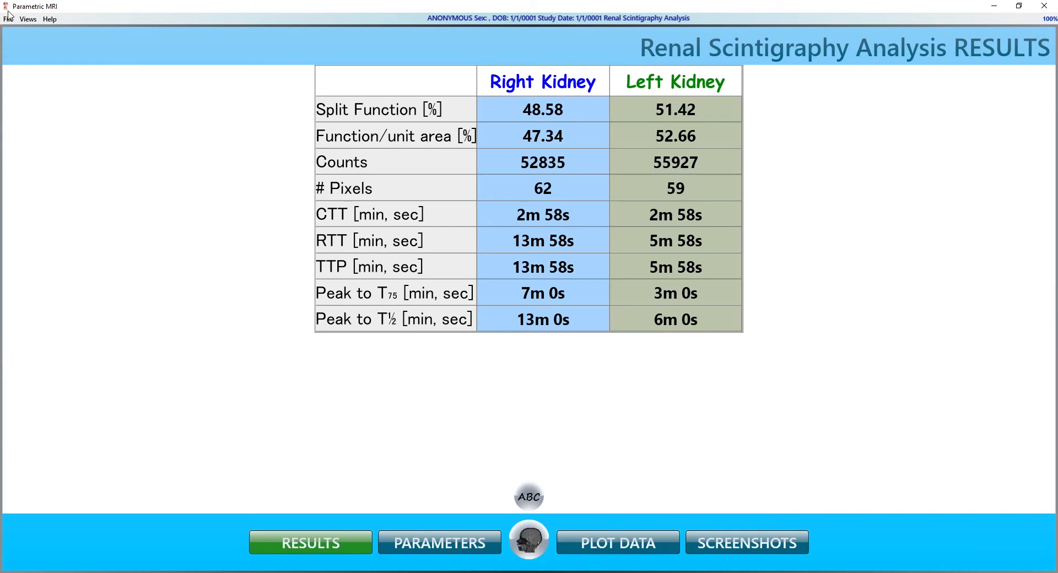
Leave the results table for the renal activity view and show the MAG3B scan in a rainbow colour map
click(8, 18)
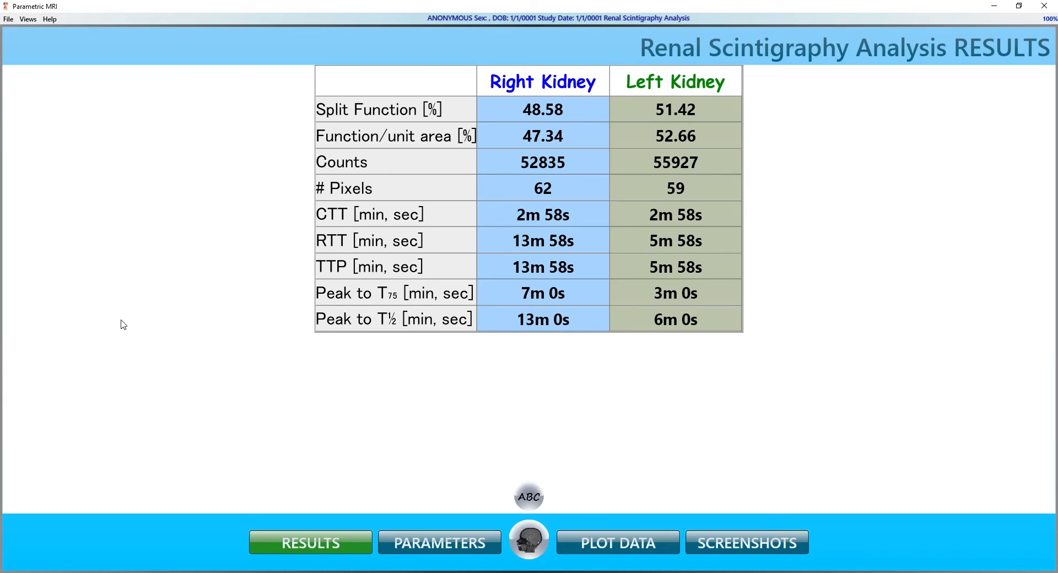
mouse_move(133, 323)
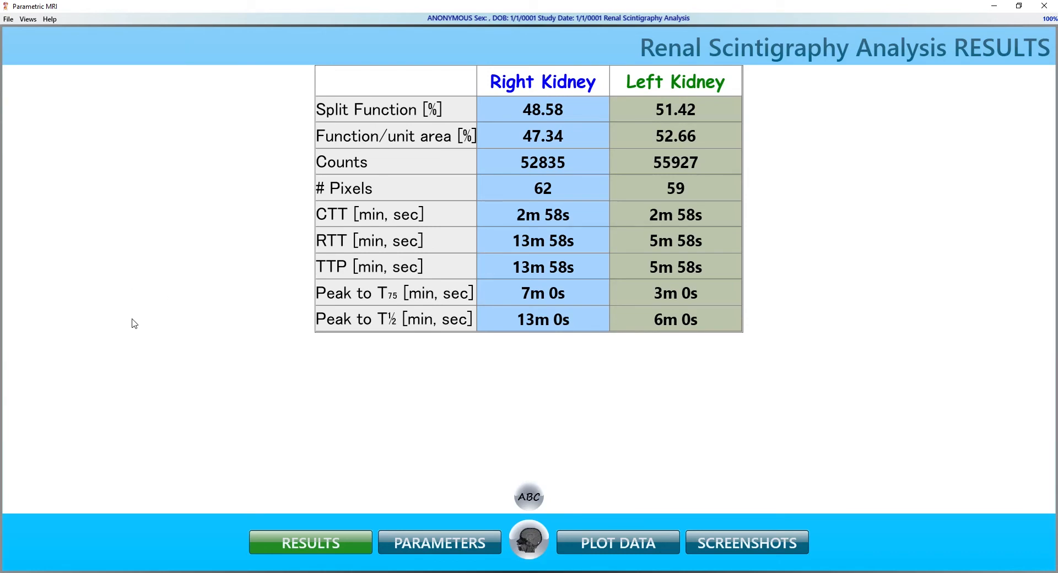
mouse_move(152, 326)
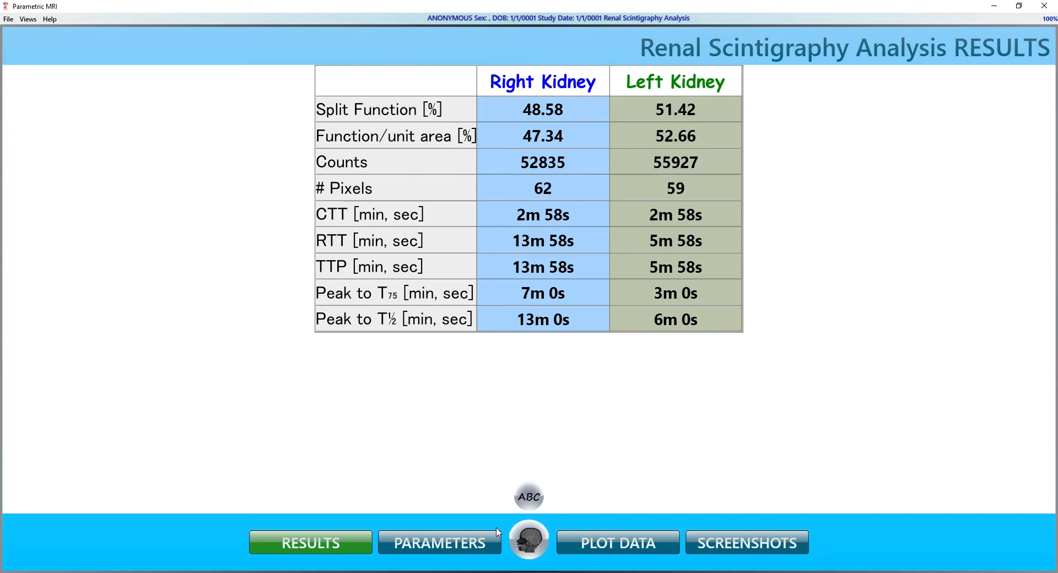
click(617, 542)
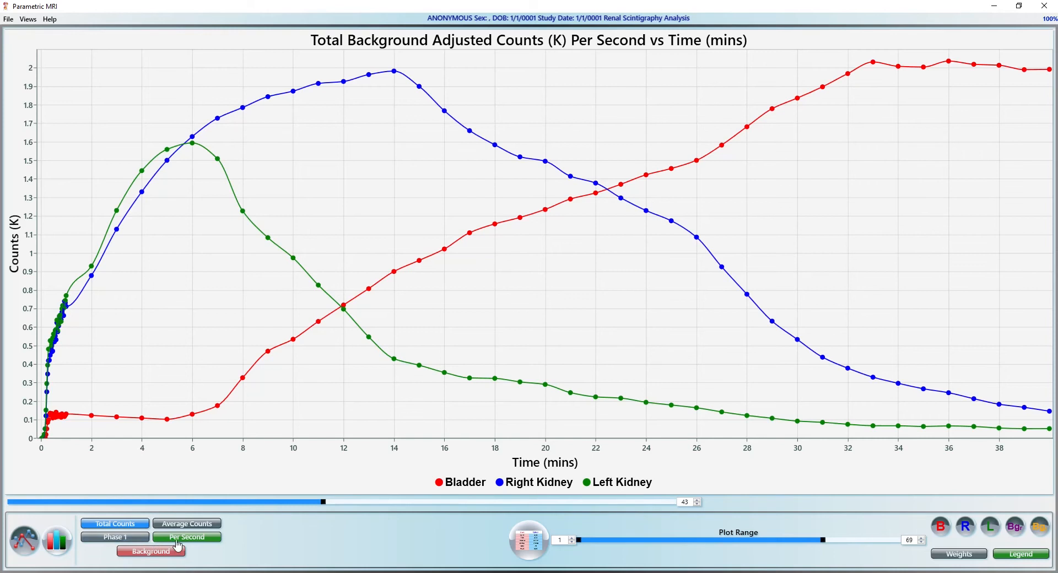
click(114, 537)
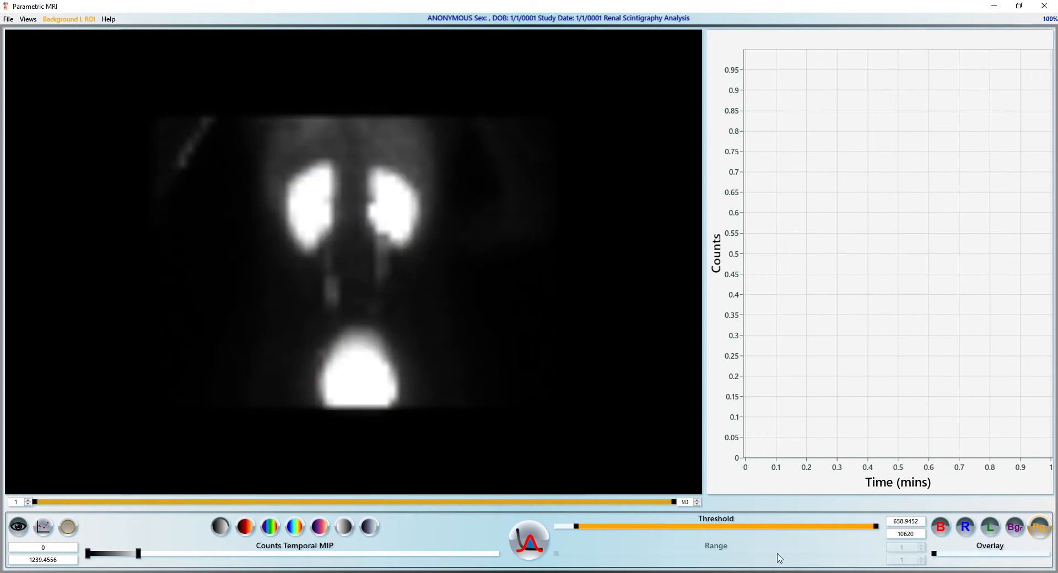
click(293, 527)
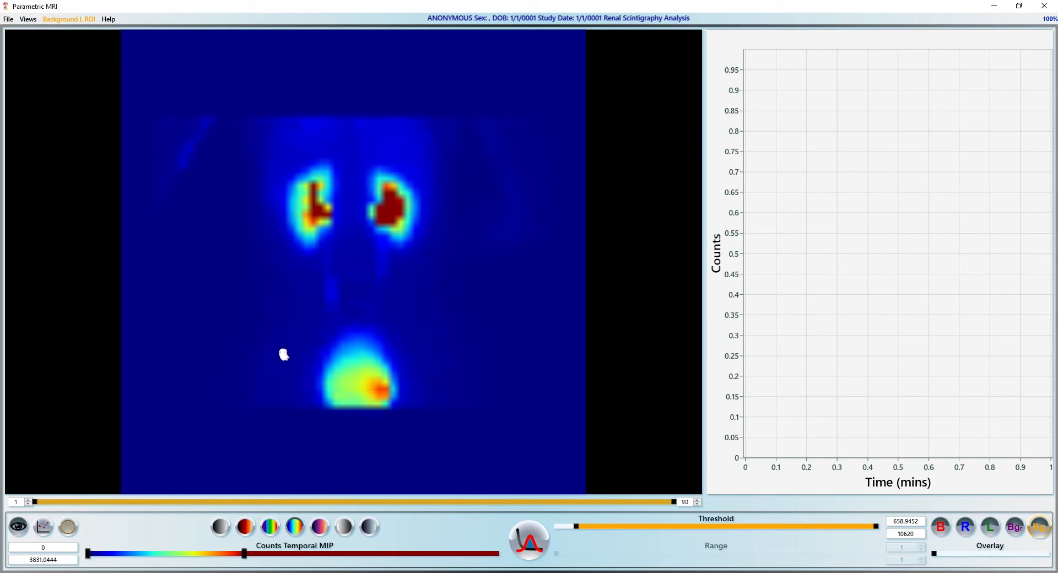
Save the screenshots as a Secondary Capture DICOM series in MAG3B and describe it as Mag3 Result
click(528, 539)
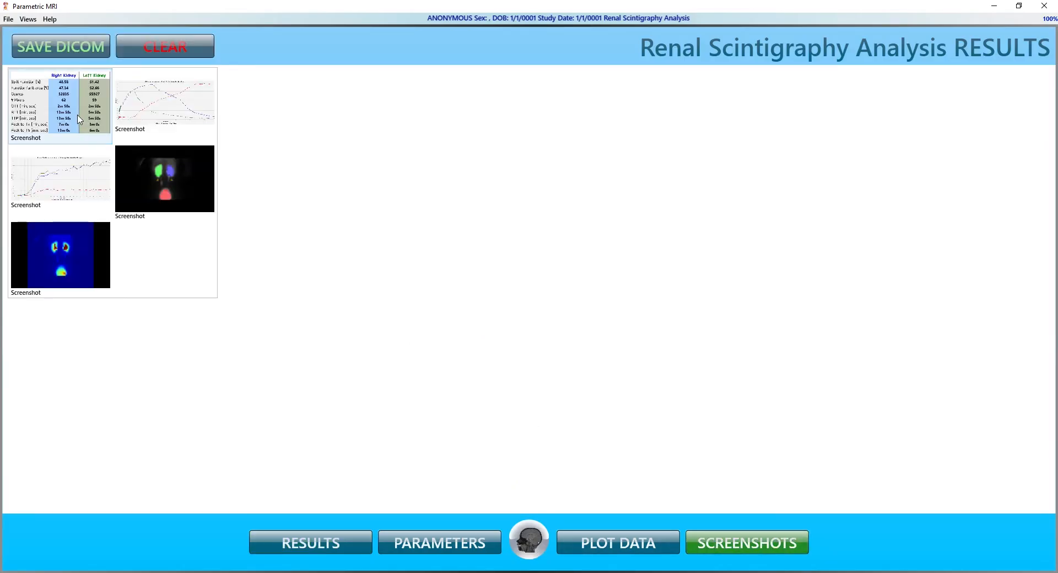
right_click(60, 105)
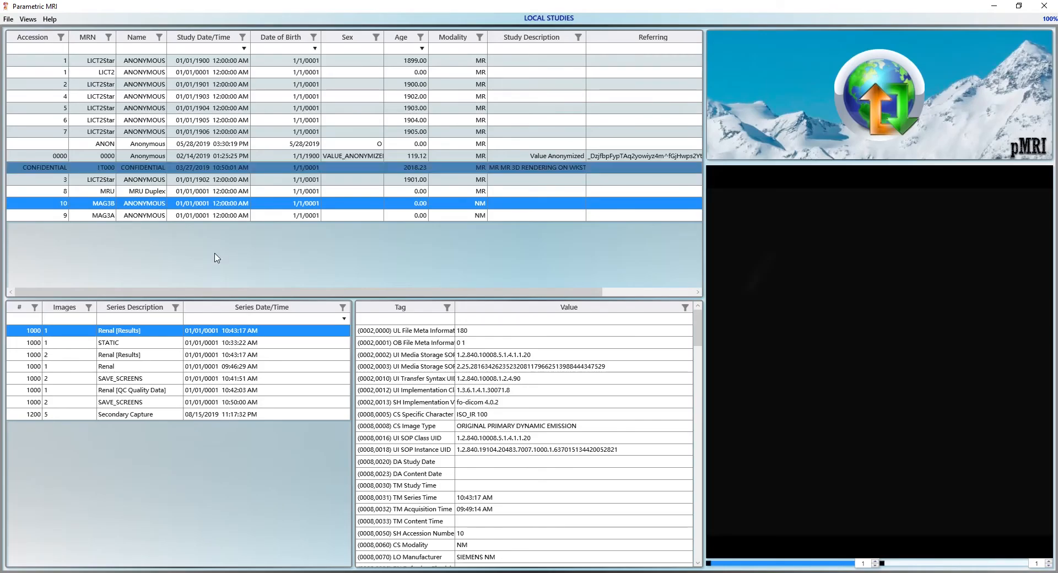
click(125, 414)
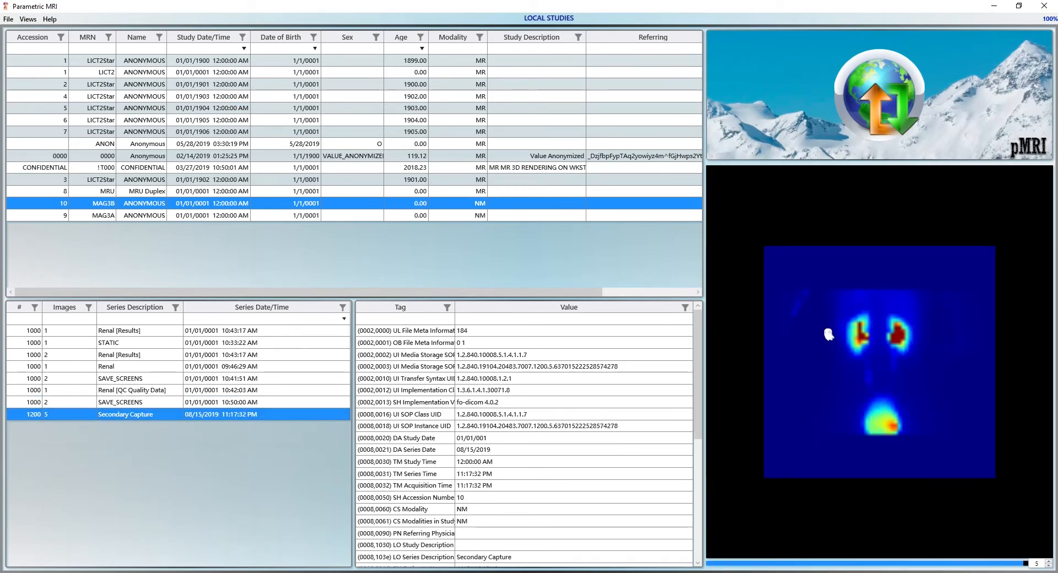
click(125, 414)
text(Mag3 Results)
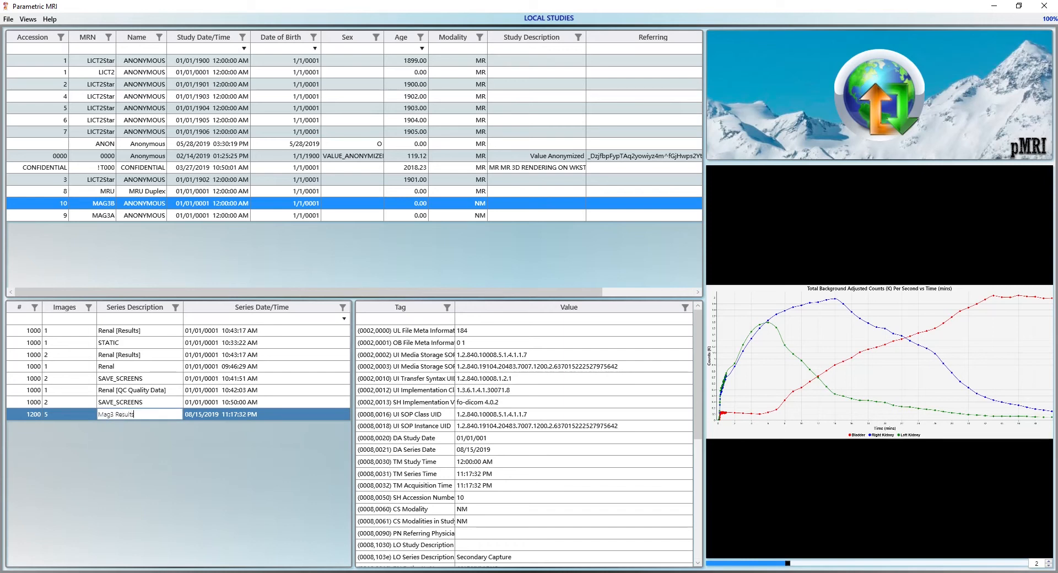
right_click(117, 413)
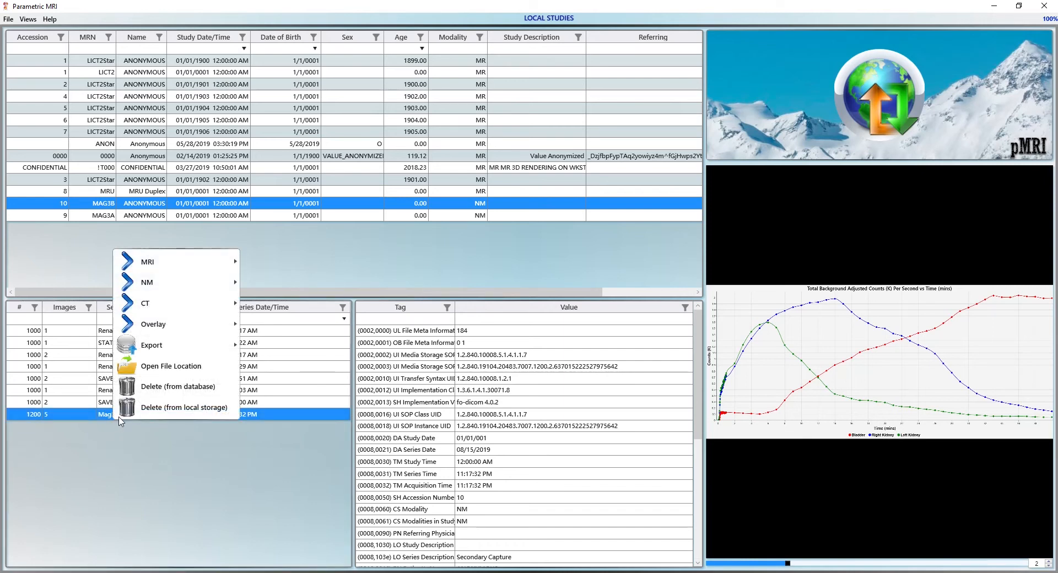
click(152, 345)
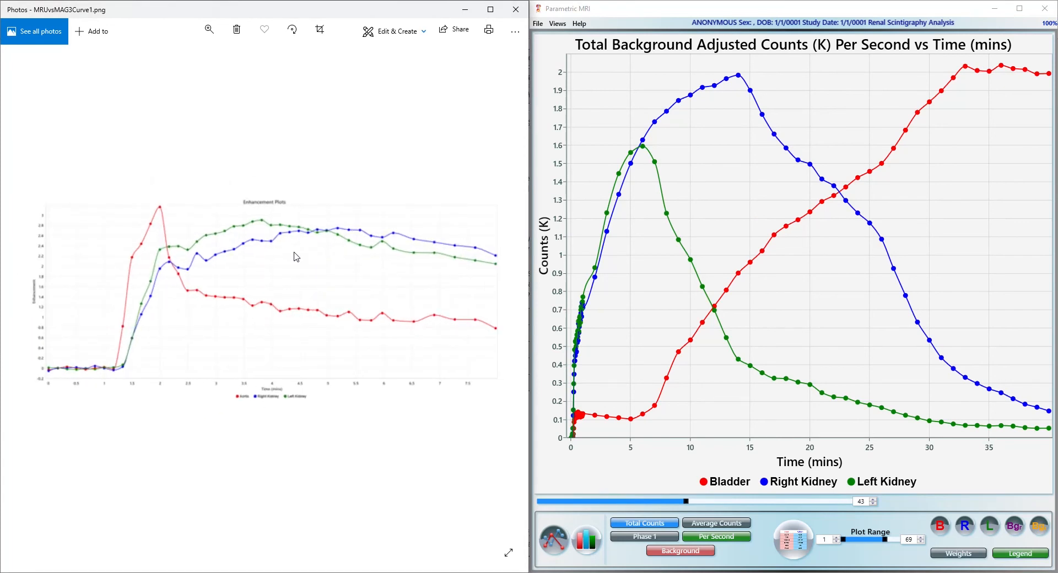
mouse_move(758, 468)
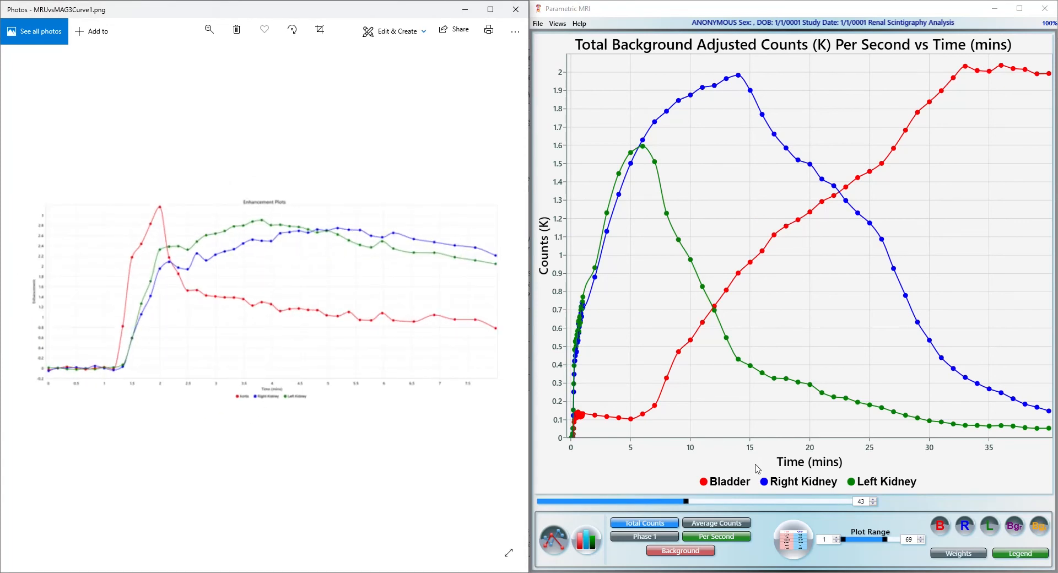
Show average background-adjusted counts with the Plot Range cut to 37, about the first 8 minutes
click(716, 536)
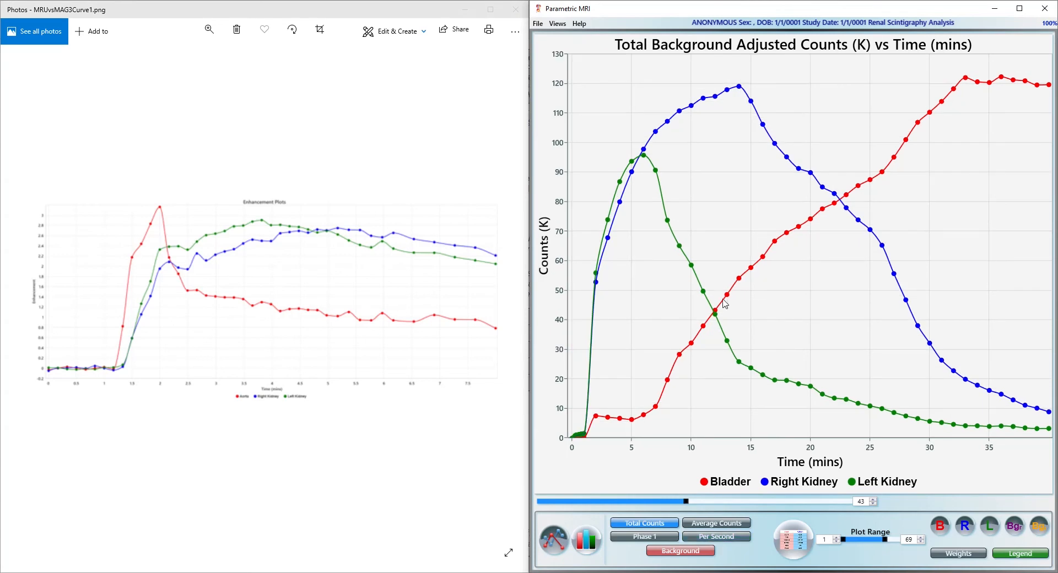
mouse_move(722, 214)
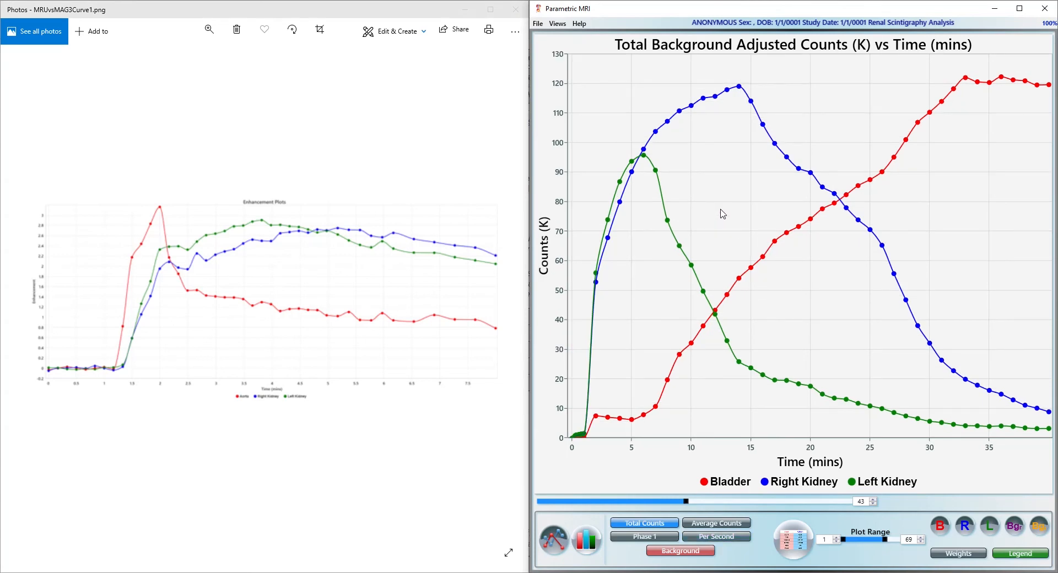
mouse_move(1029, 384)
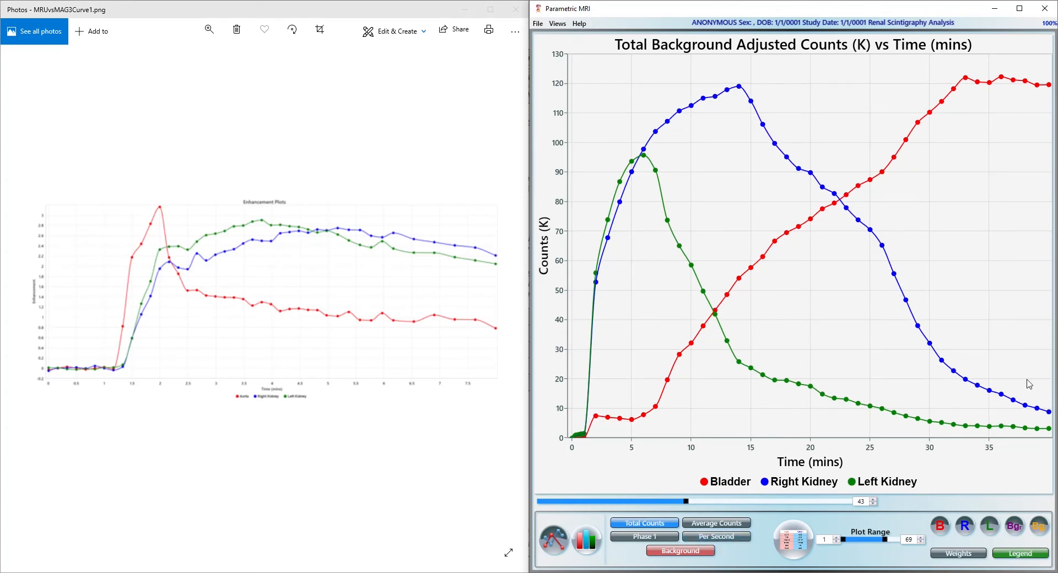
mouse_move(966, 399)
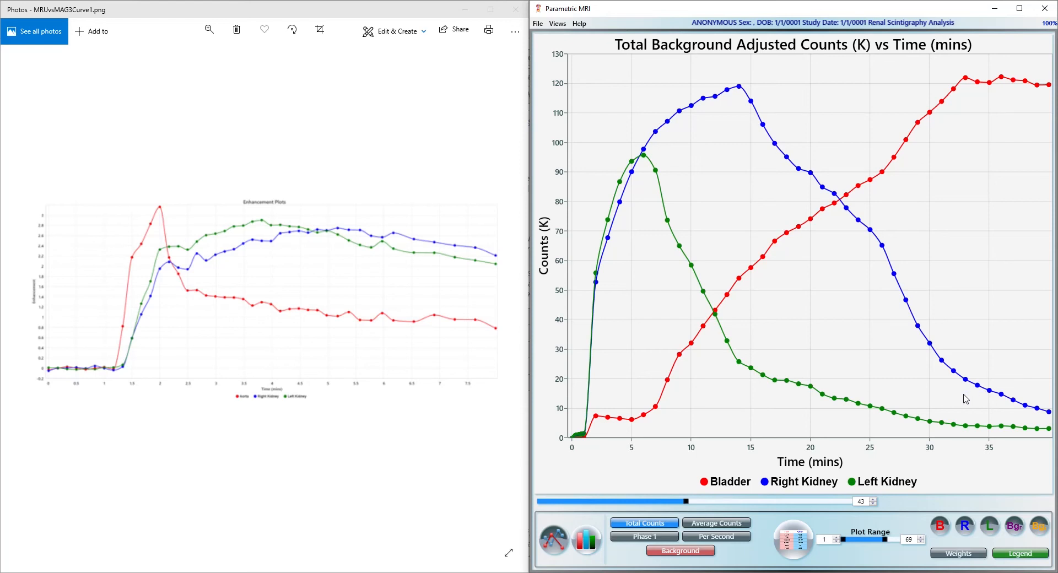
mouse_move(914, 453)
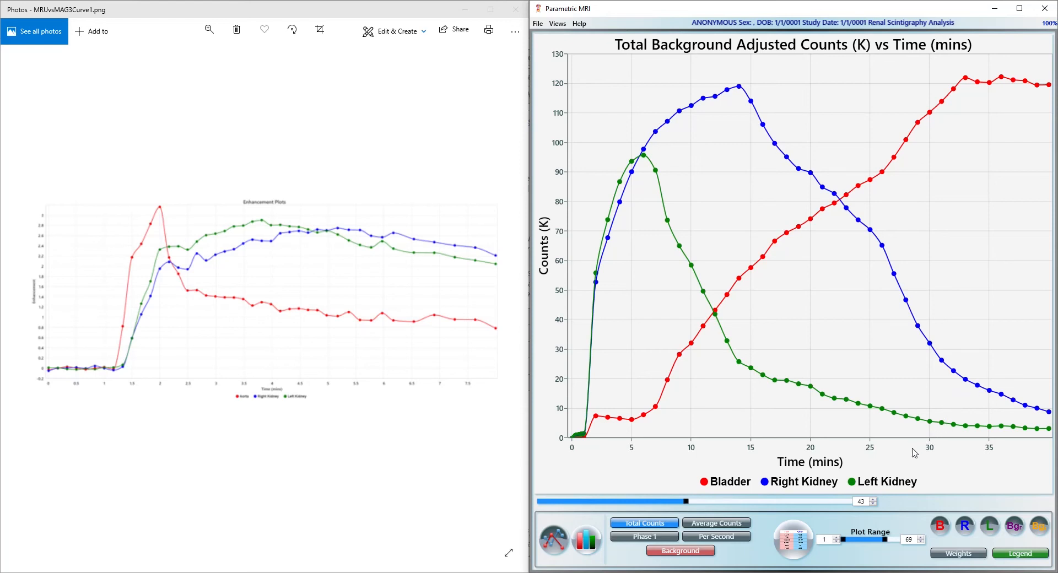
mouse_move(886, 518)
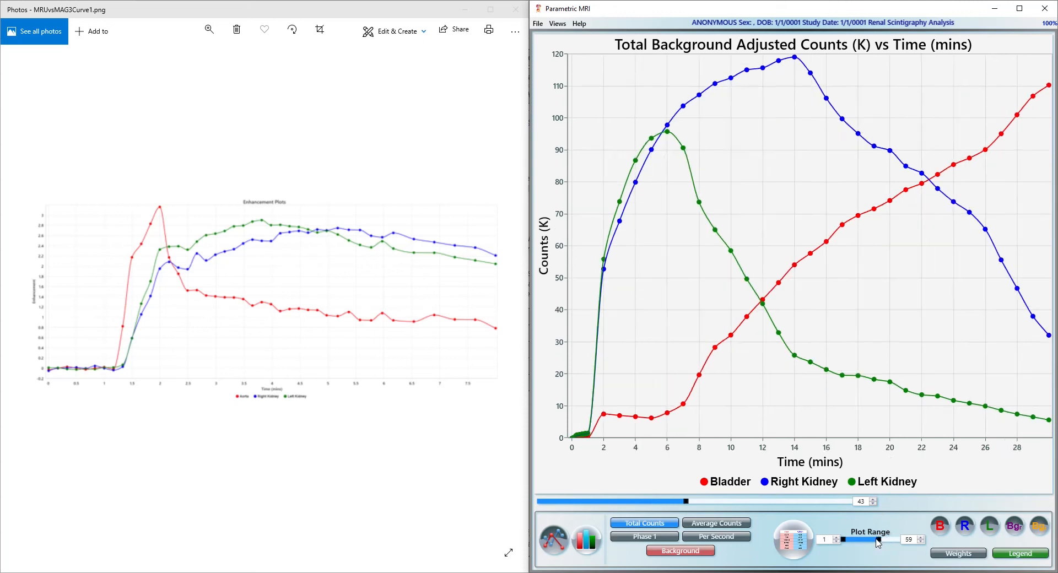
drag(877, 540, 867, 540)
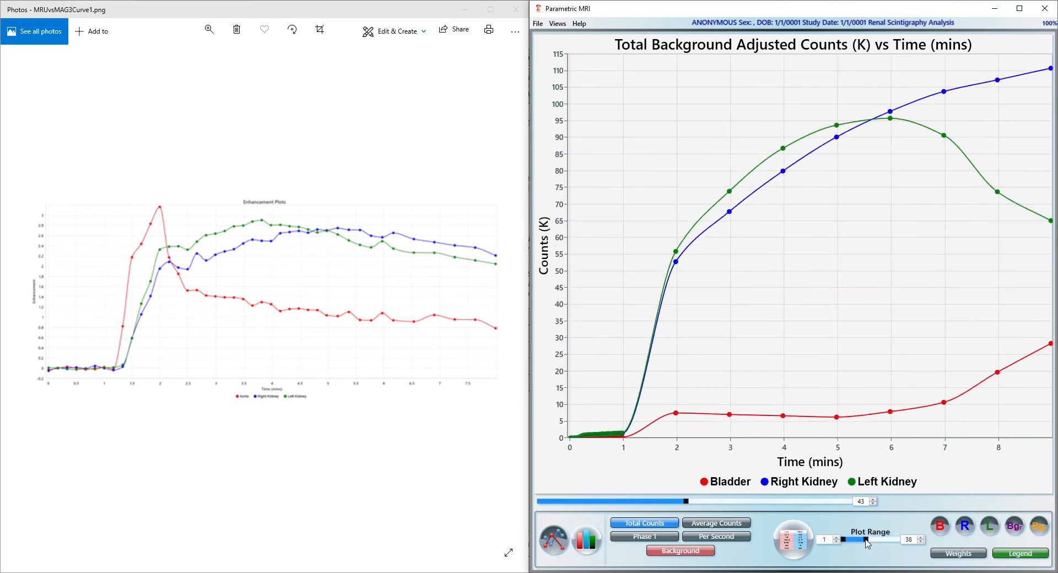
click(922, 543)
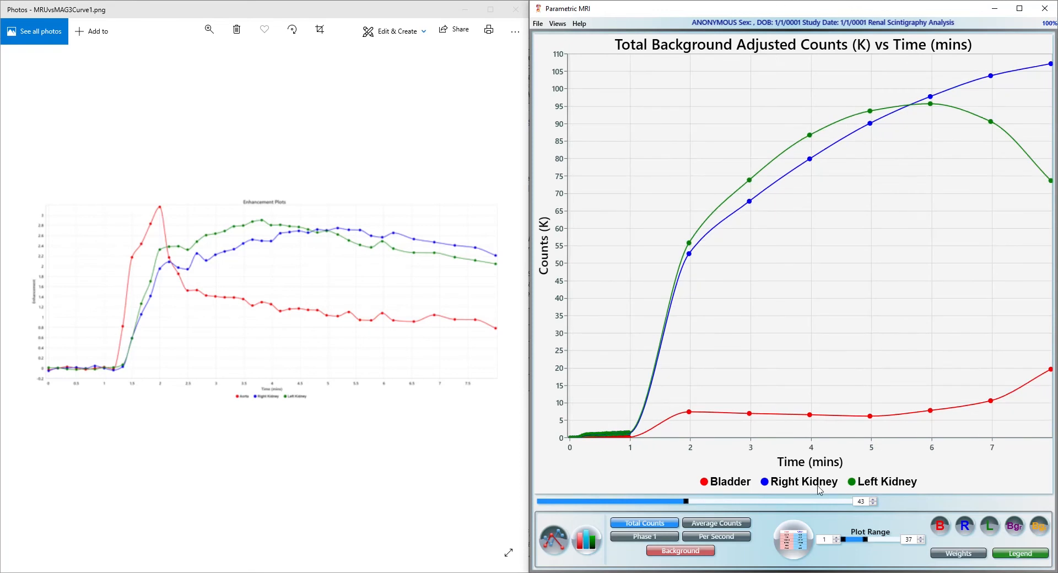
mouse_move(398, 288)
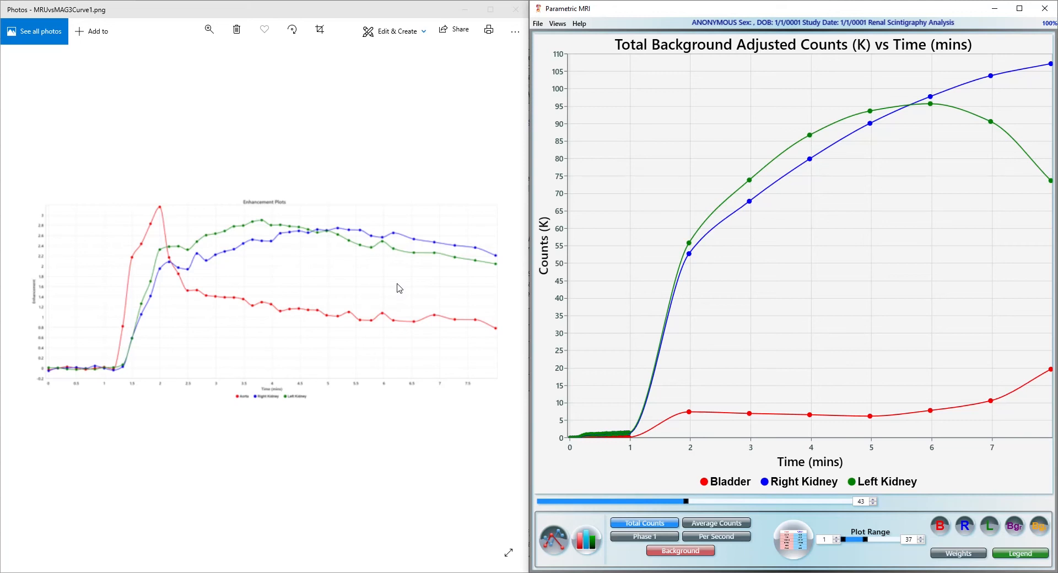
mouse_move(614, 431)
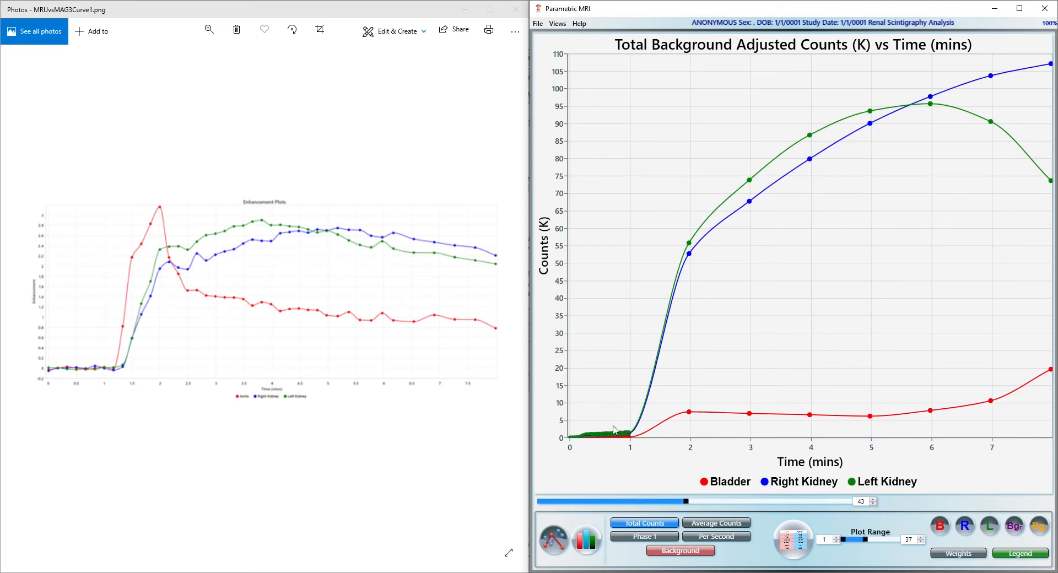
click(716, 522)
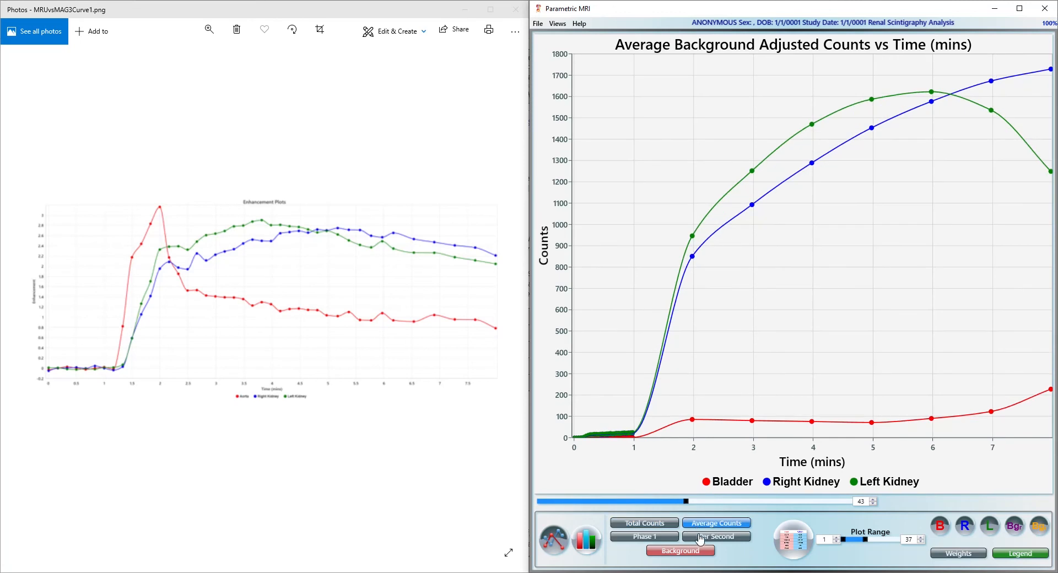
Show average counts per second for the two kidneys only, hiding the Bladder curve
click(716, 536)
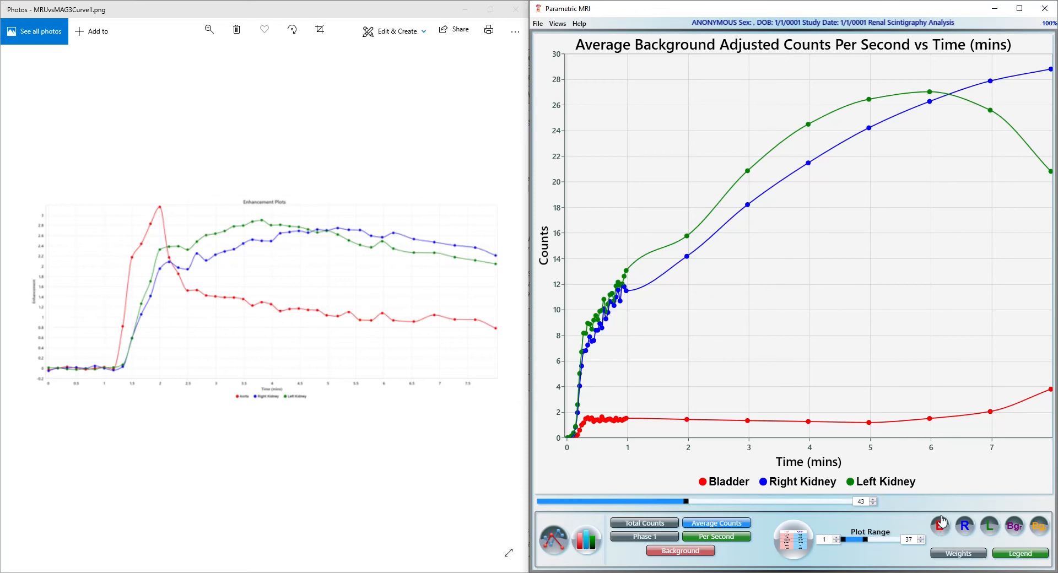
mouse_move(379, 285)
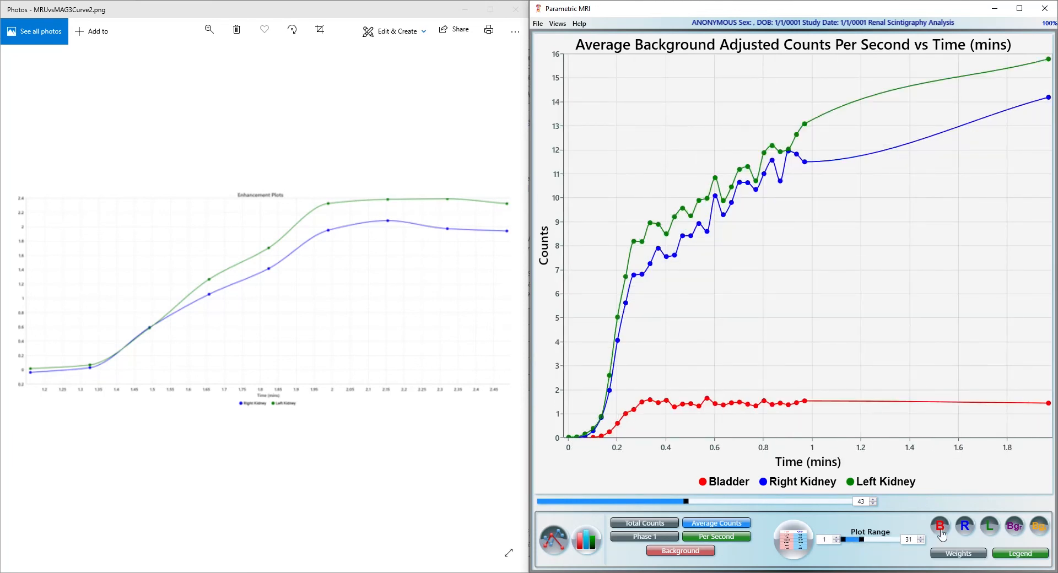
click(940, 526)
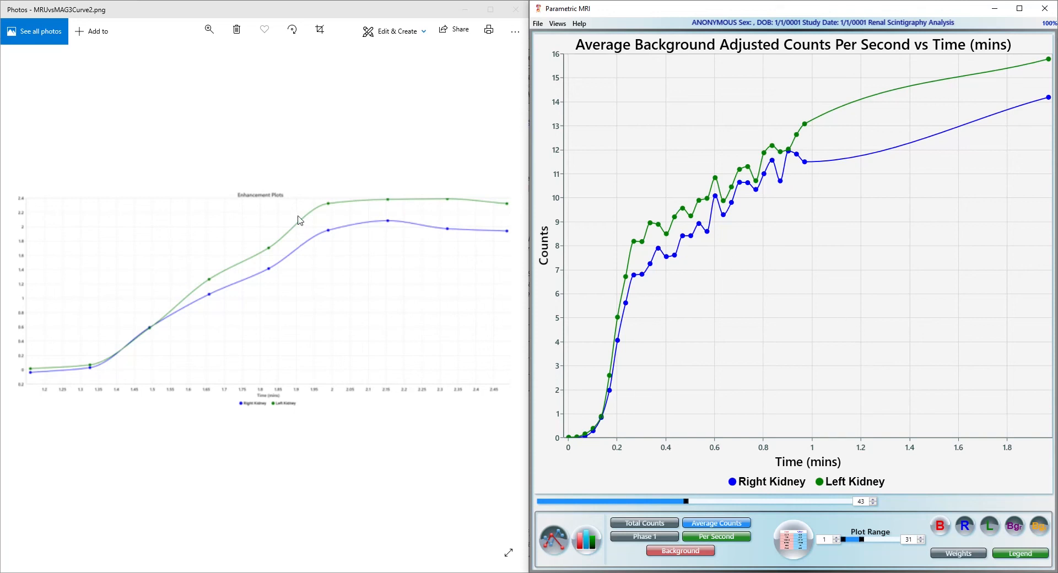
mouse_move(458, 231)
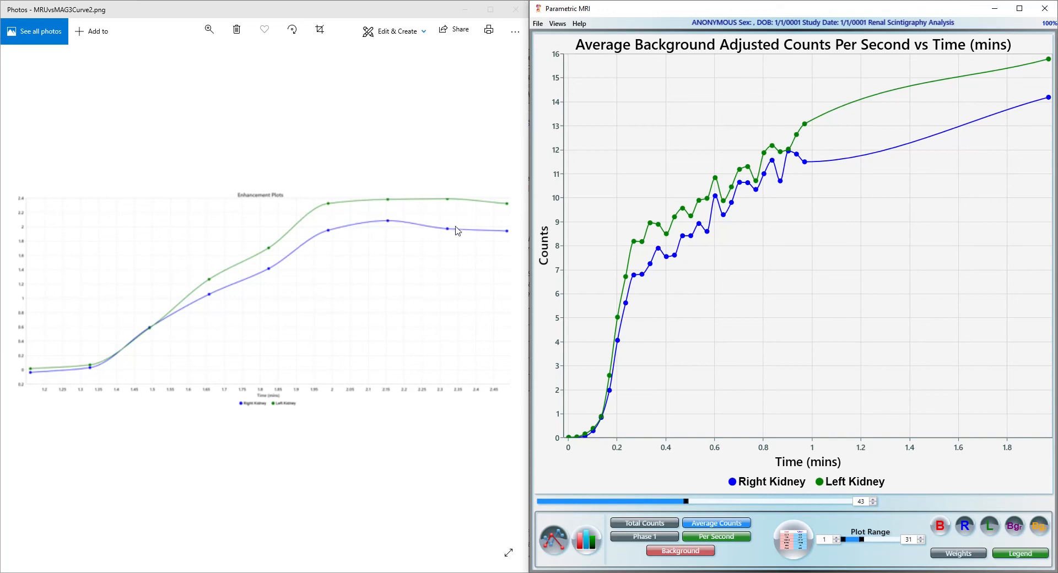
mouse_move(898, 183)
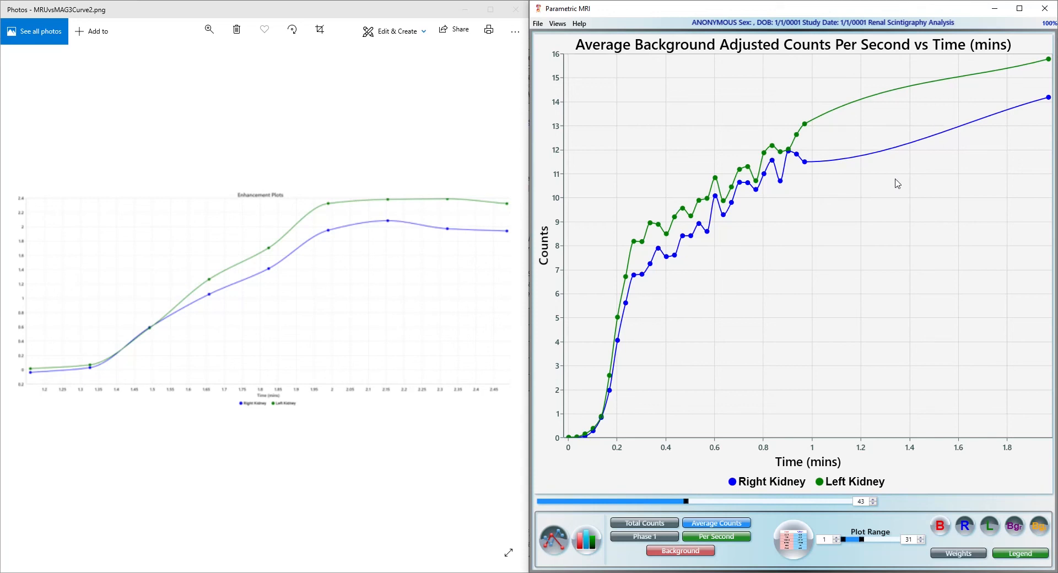
mouse_move(836, 241)
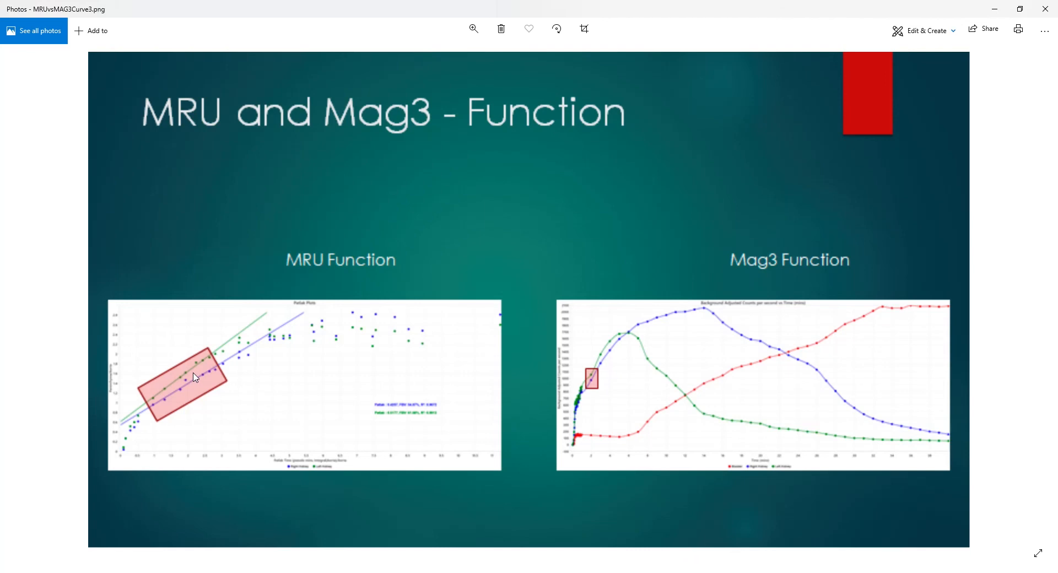
mouse_move(189, 411)
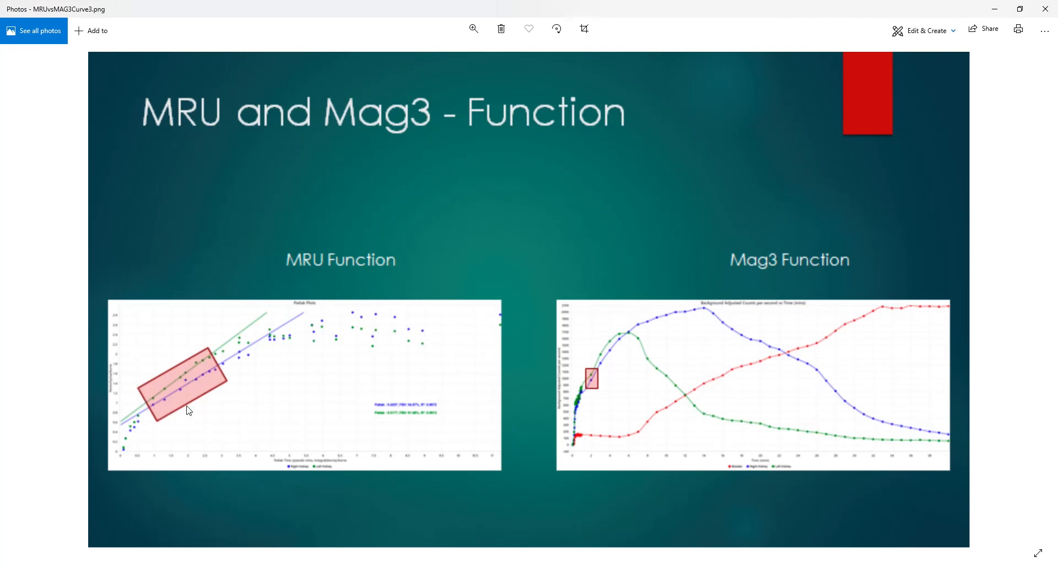
mouse_move(584, 359)
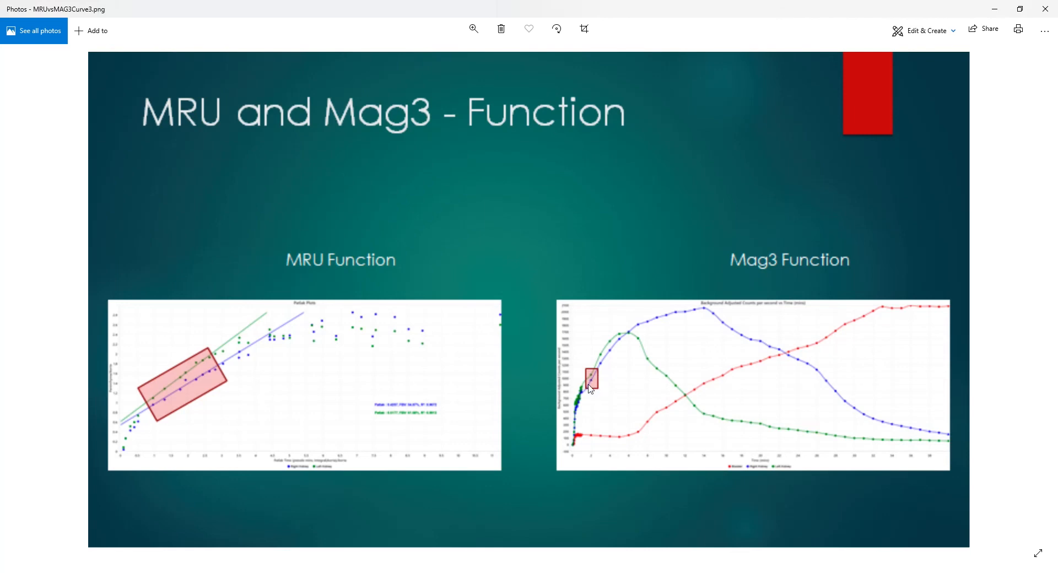
mouse_move(577, 530)
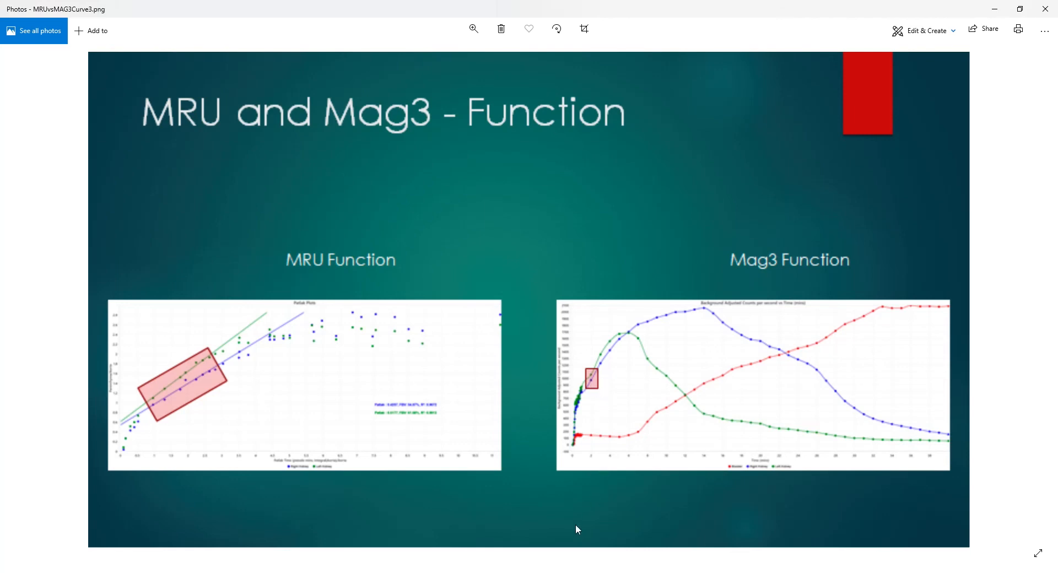
mouse_move(563, 515)
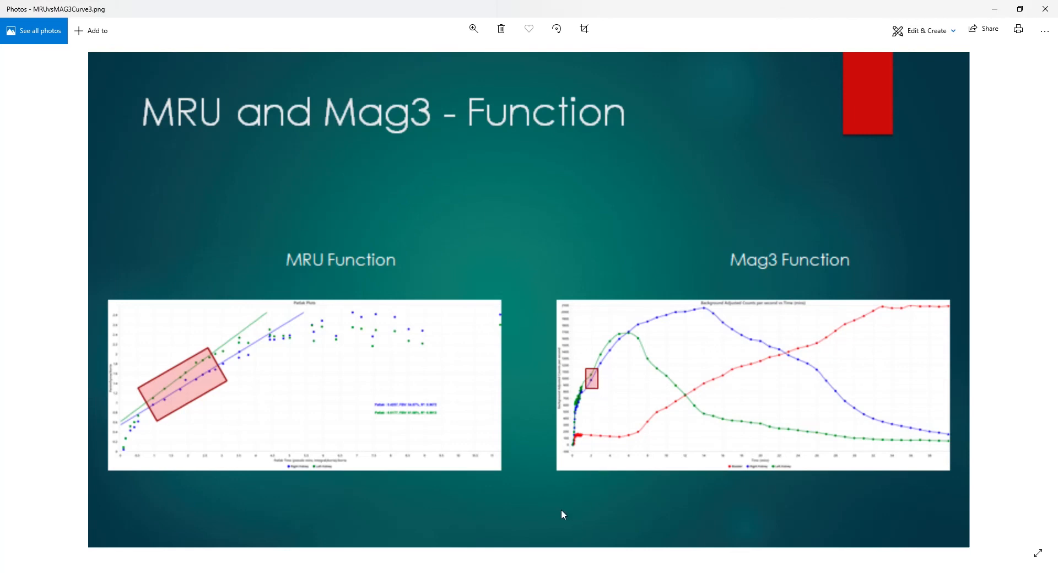